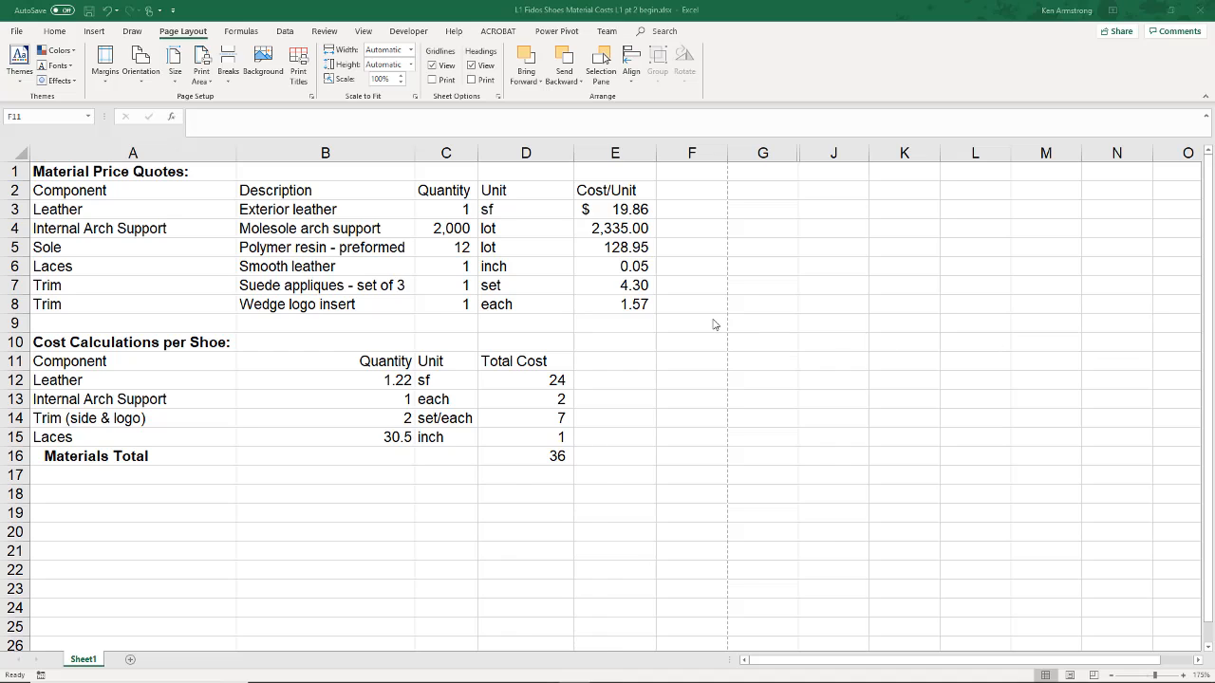
mouse_move(205, 195)
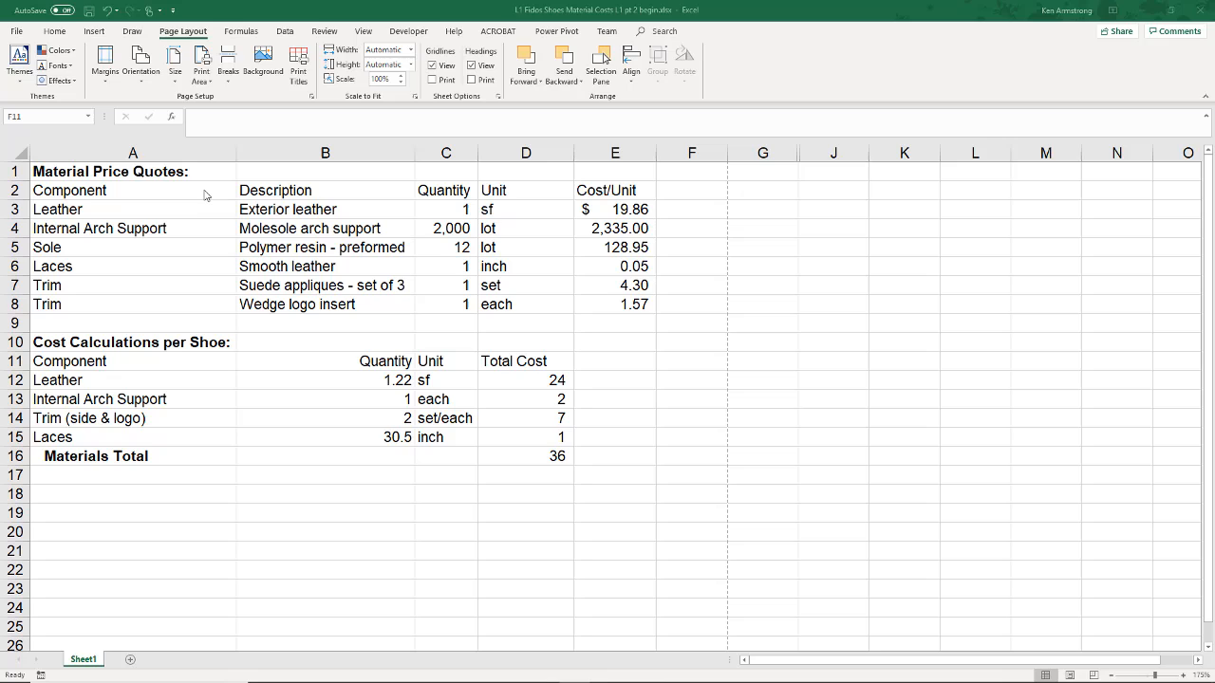
Step: Clear cell A1 and retype the 'Material Price Quotes:' heading, leaving the sheet unchanged
click(133, 171)
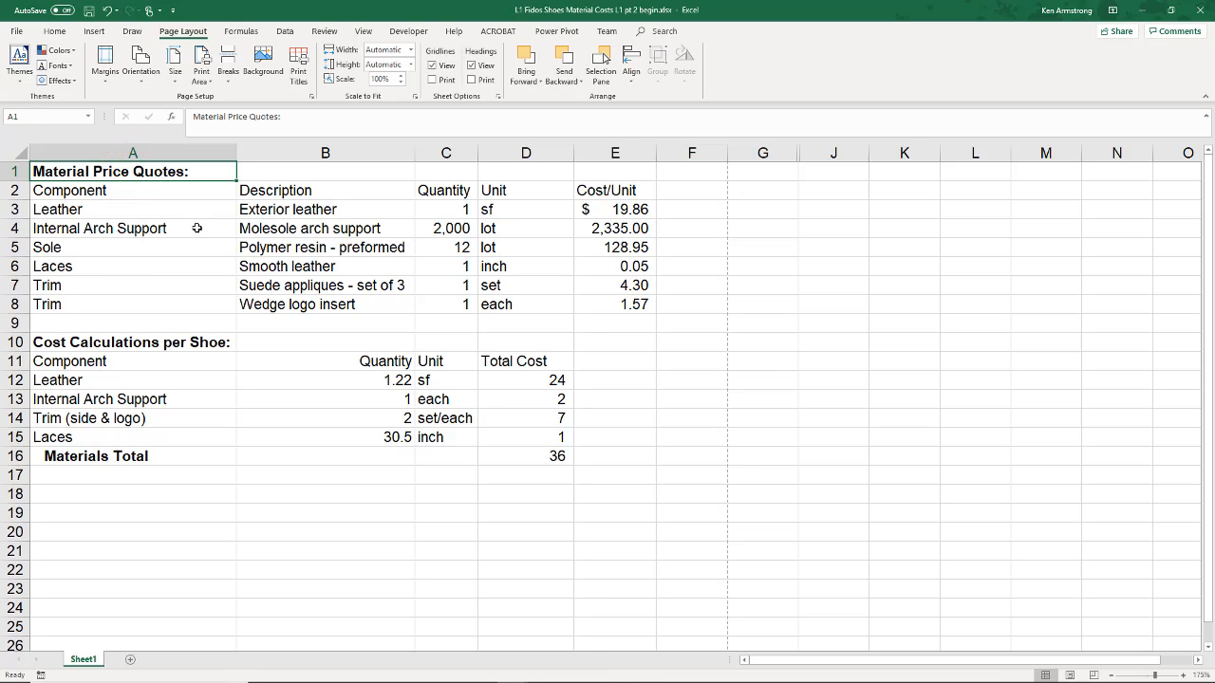
mouse_move(416, 198)
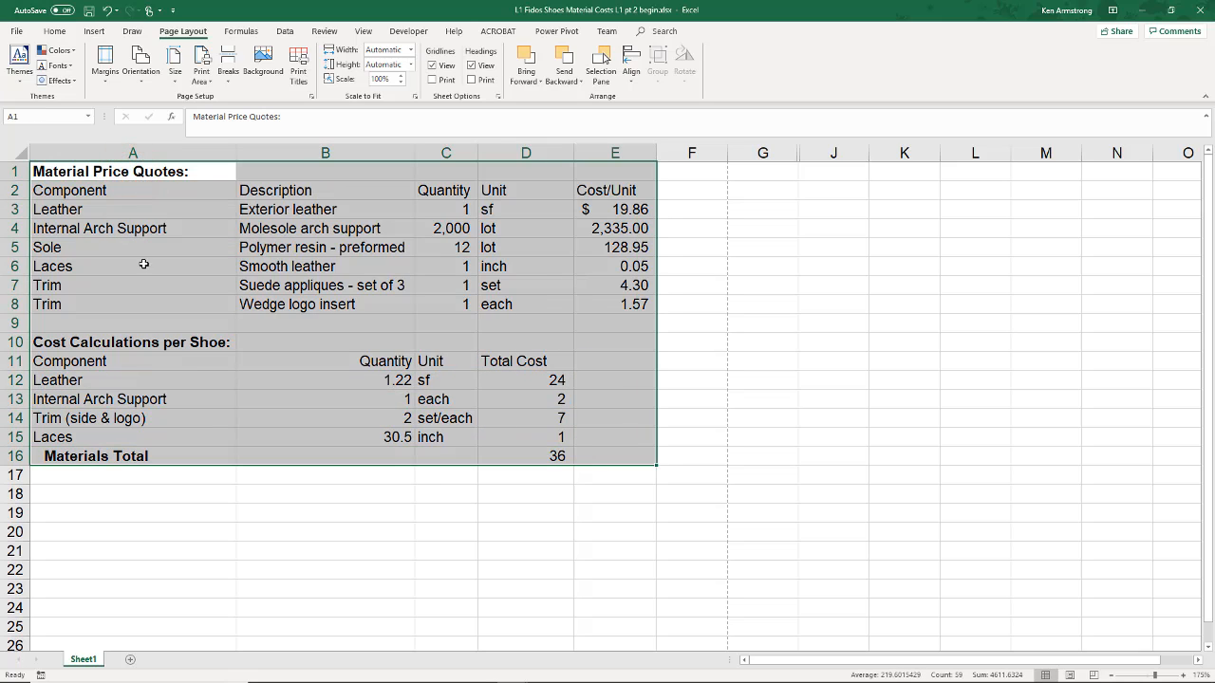
click(133, 246)
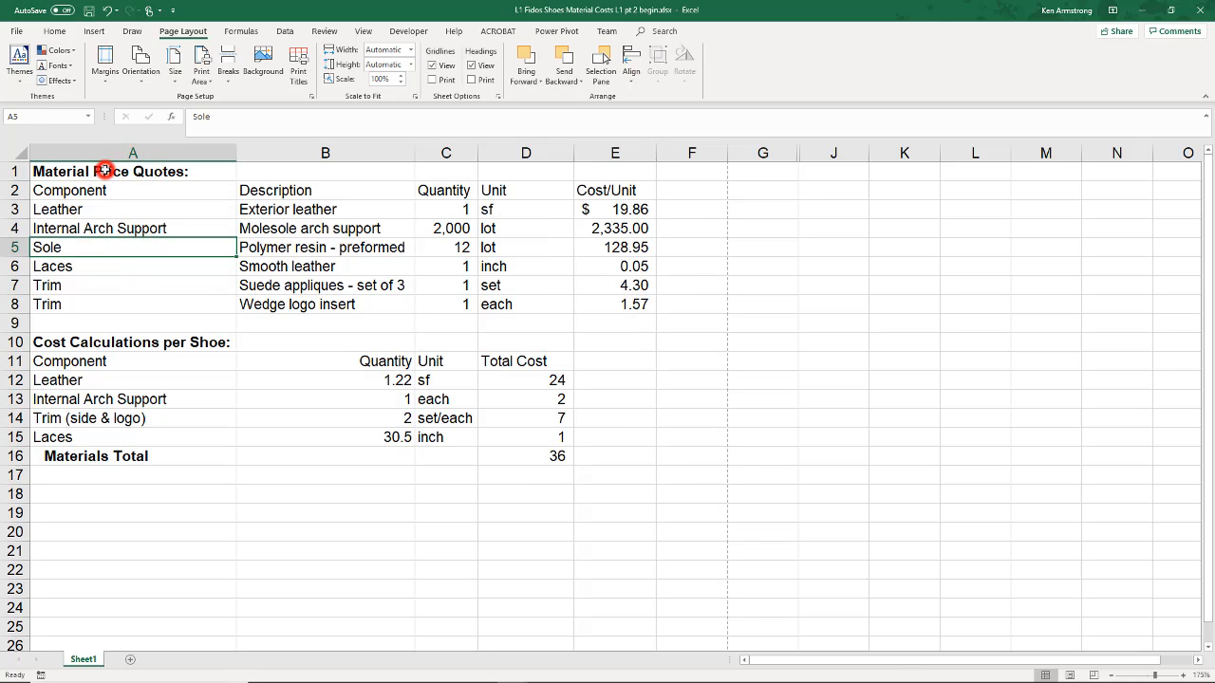
click(133, 171)
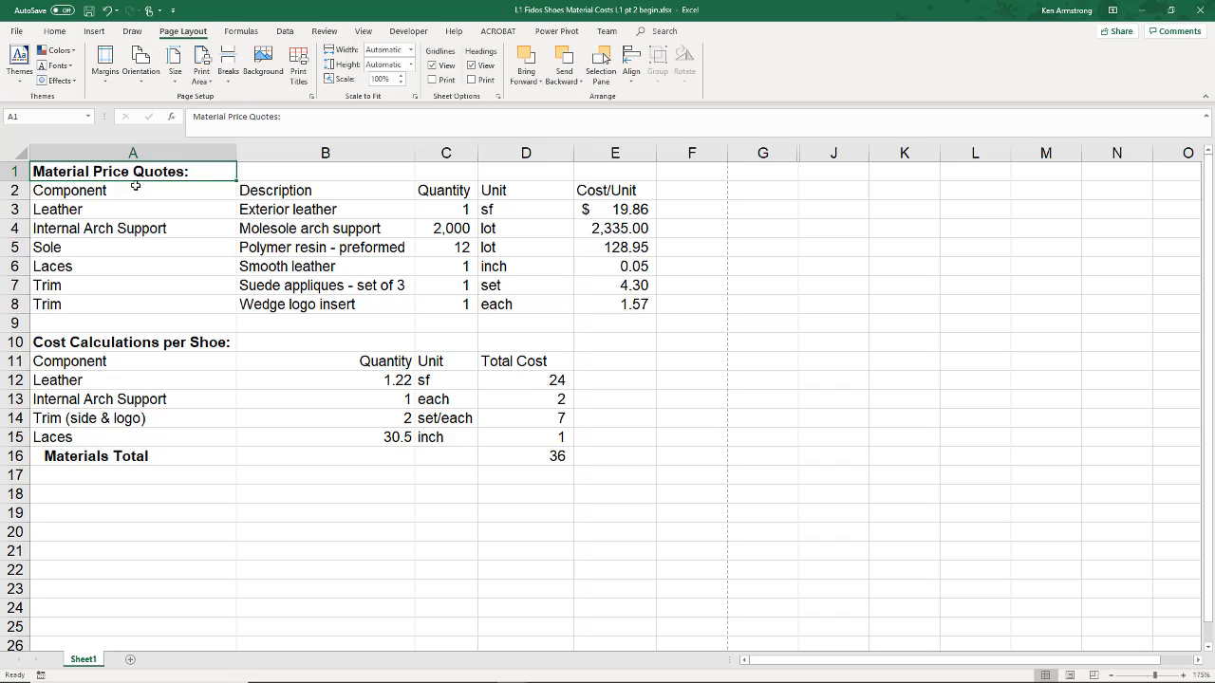
key(Delete)
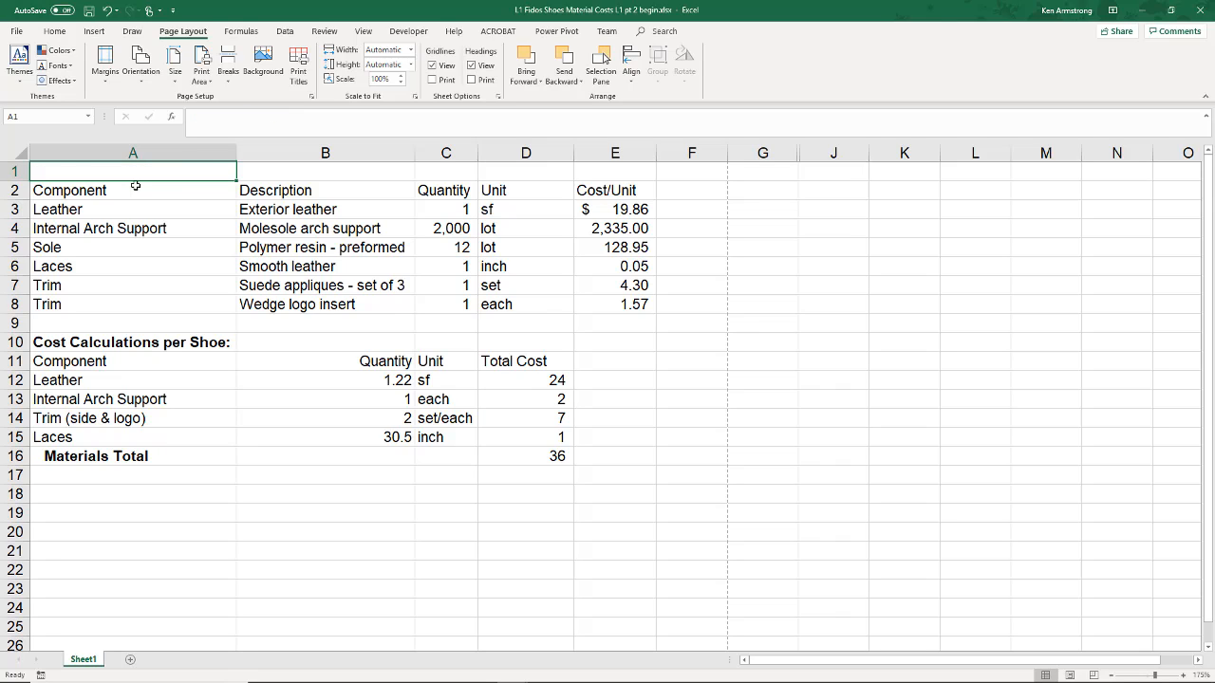
text(Material Price Quotes:)
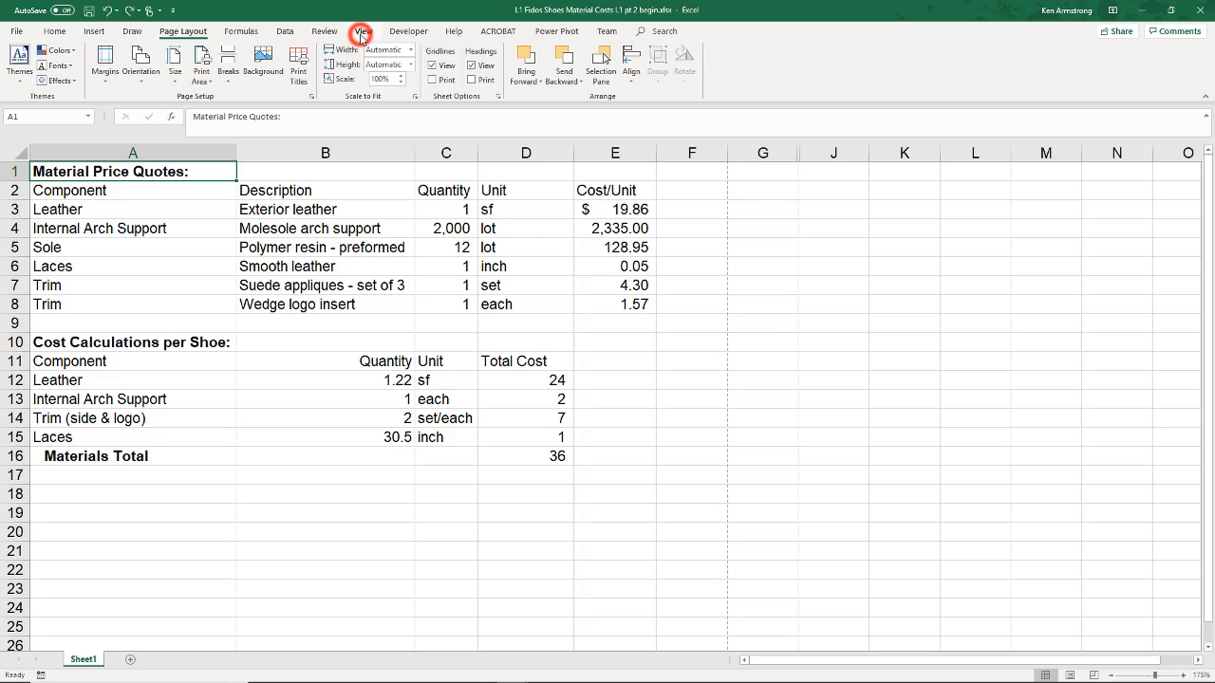
click(364, 30)
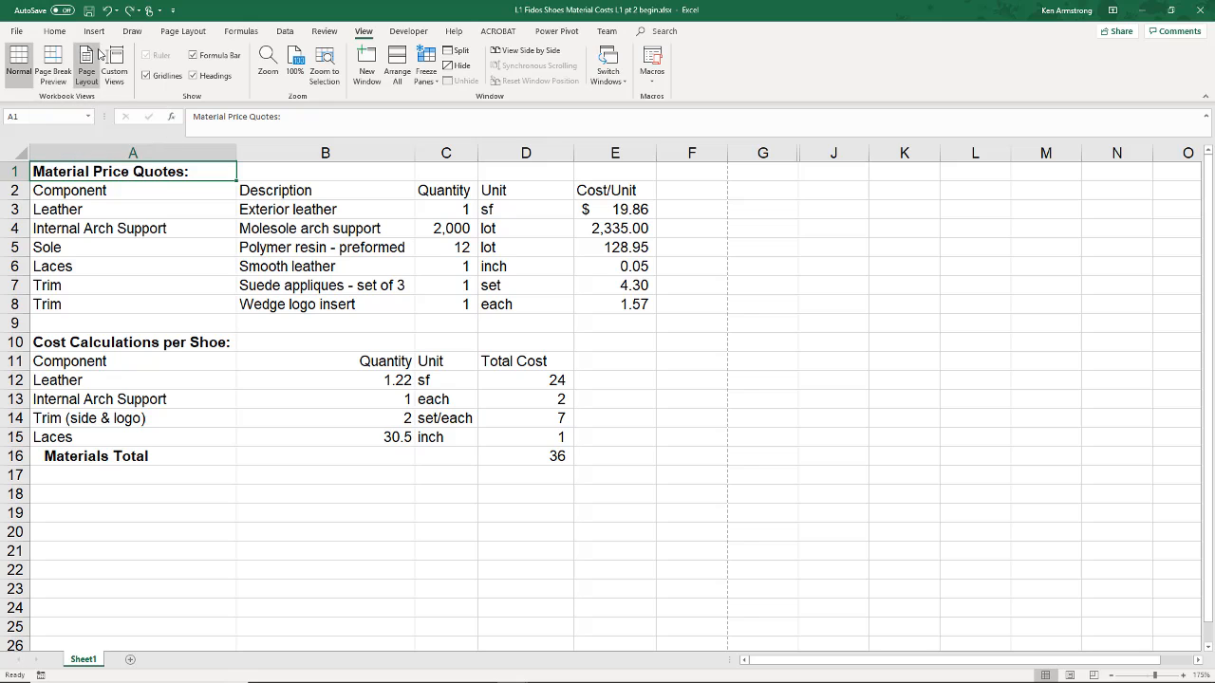
Step: Switch to page layout view and apply the 'Page 1 of ?' preset header
click(85, 65)
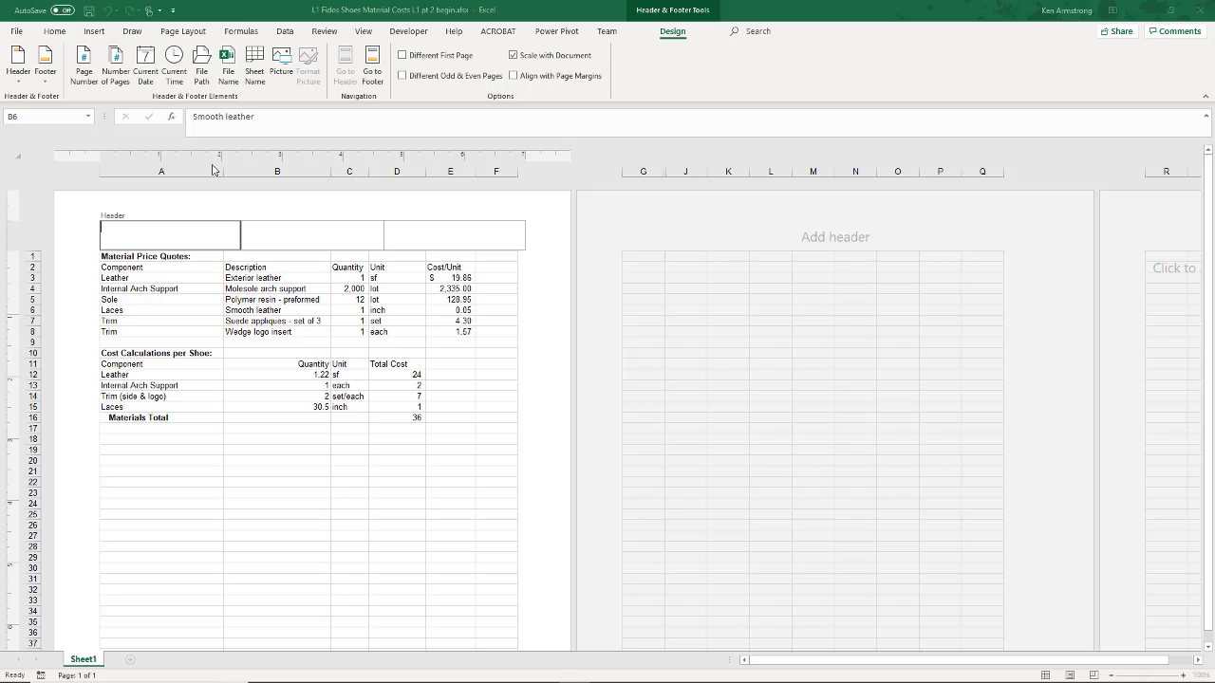
click(276, 310)
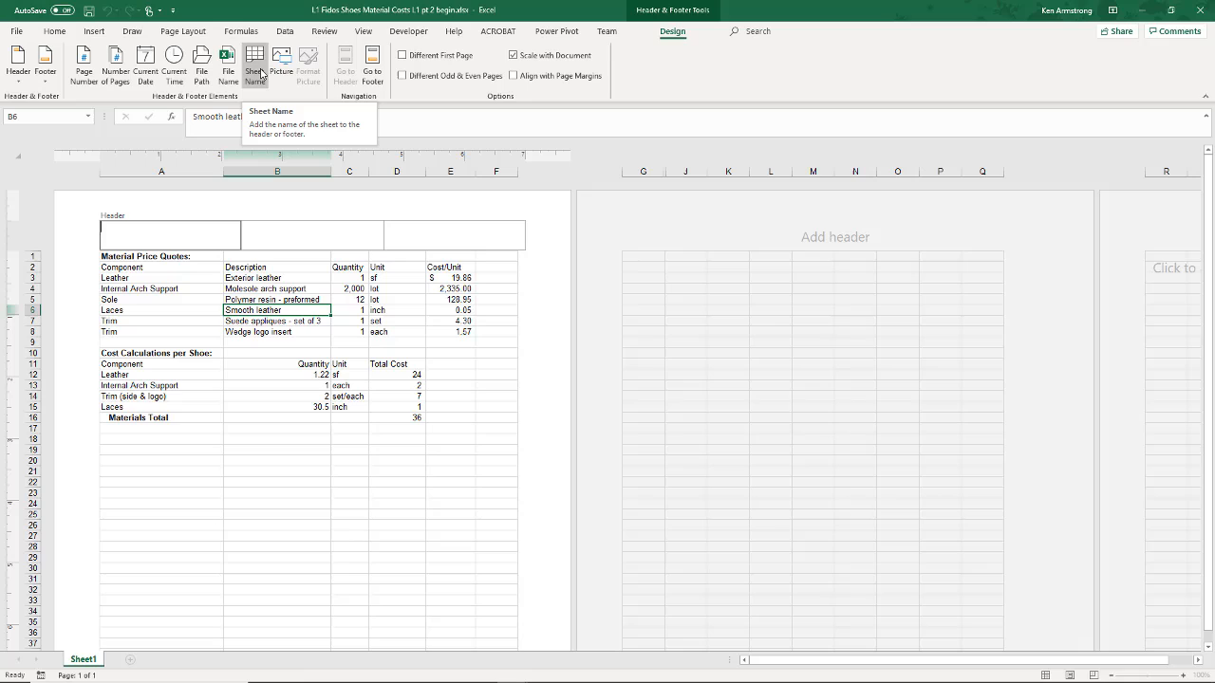
mouse_move(263, 80)
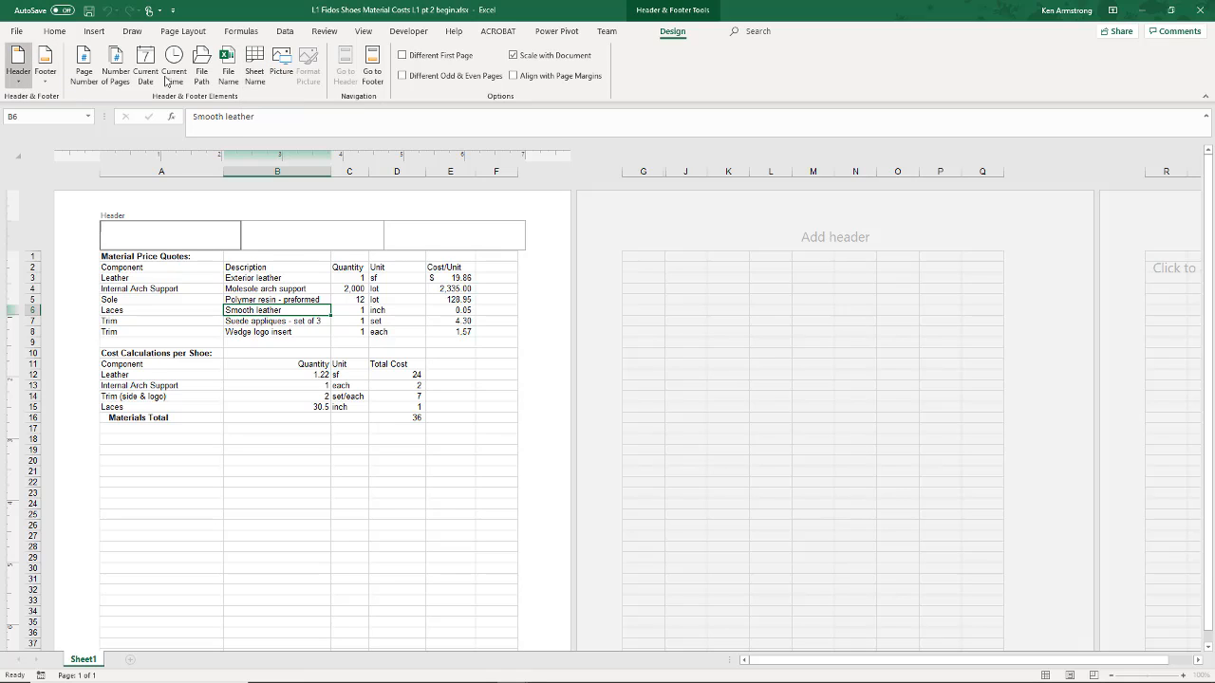
click(254, 64)
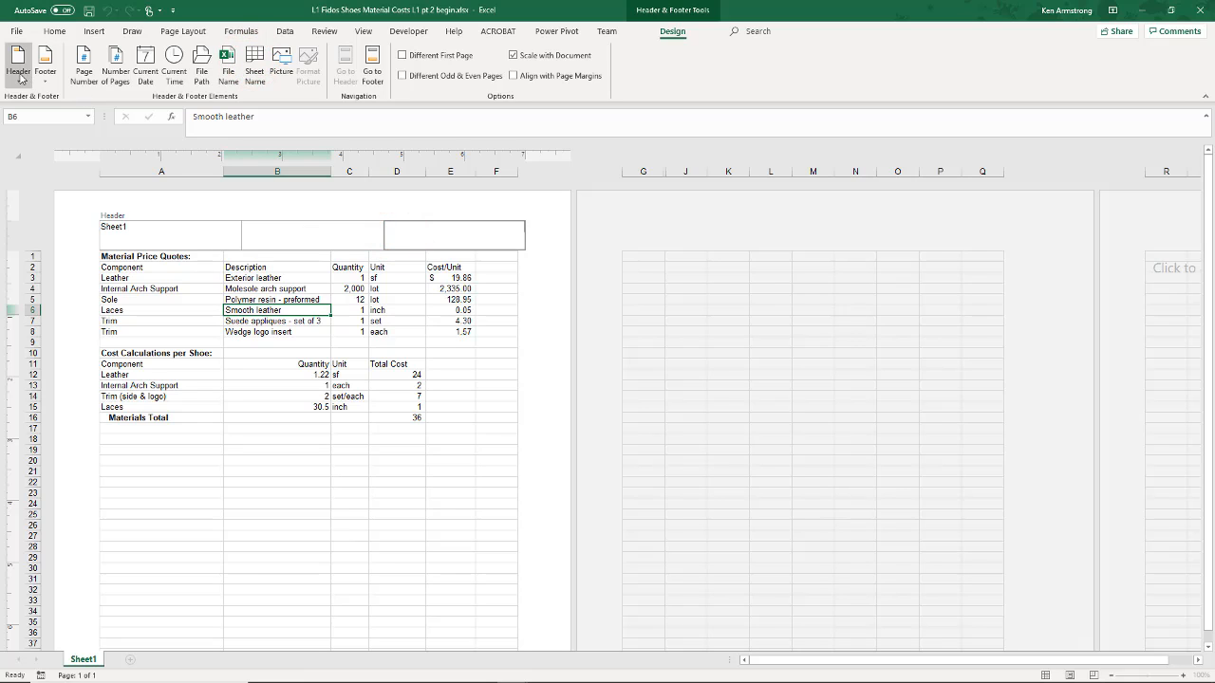
click(17, 67)
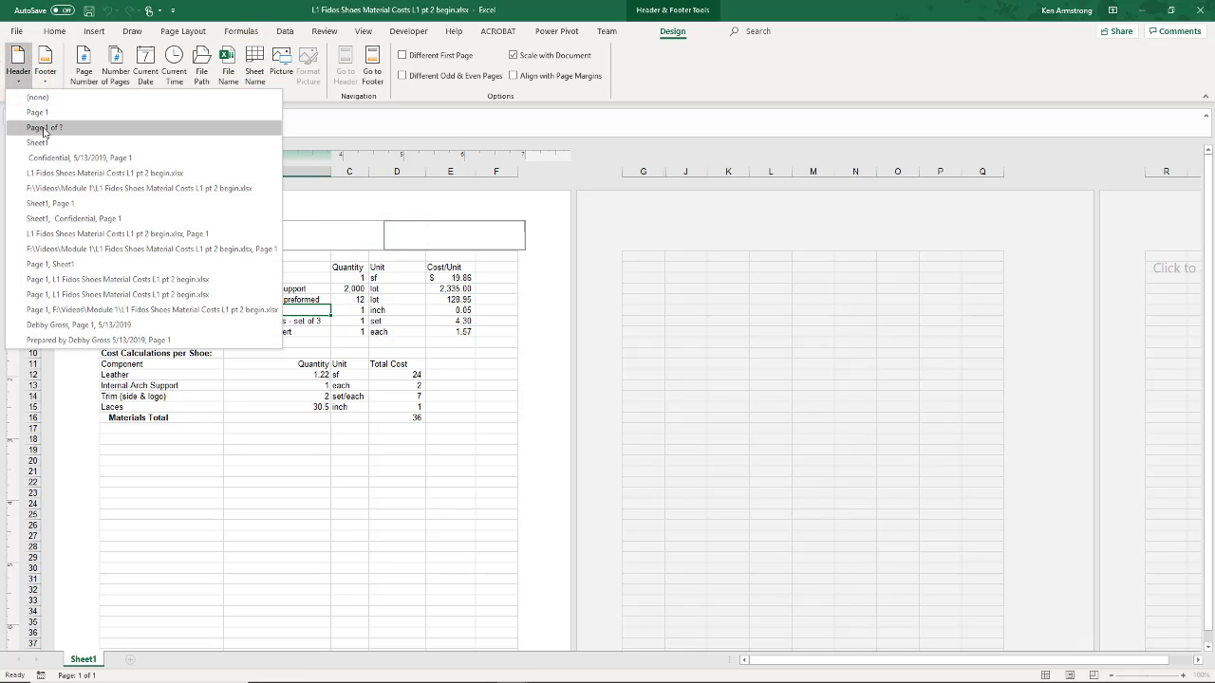
click(43, 127)
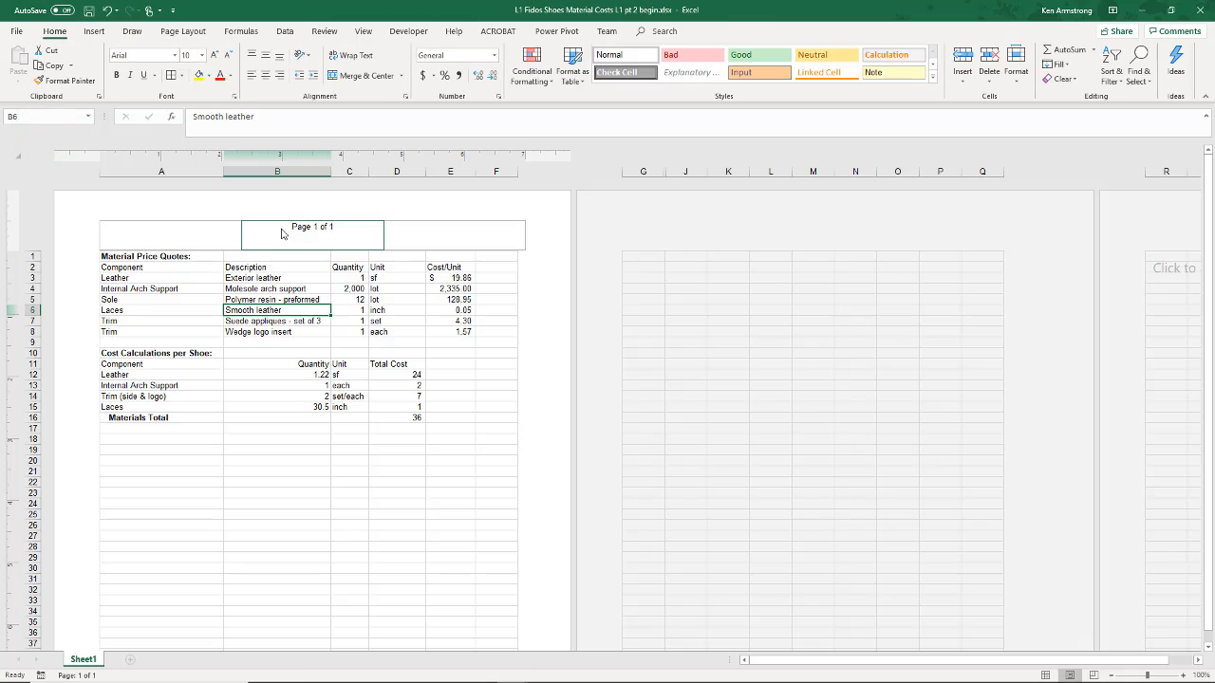
Step: Enter 'Ken's Awesome Title' in the centre header section and finish editing
click(312, 234)
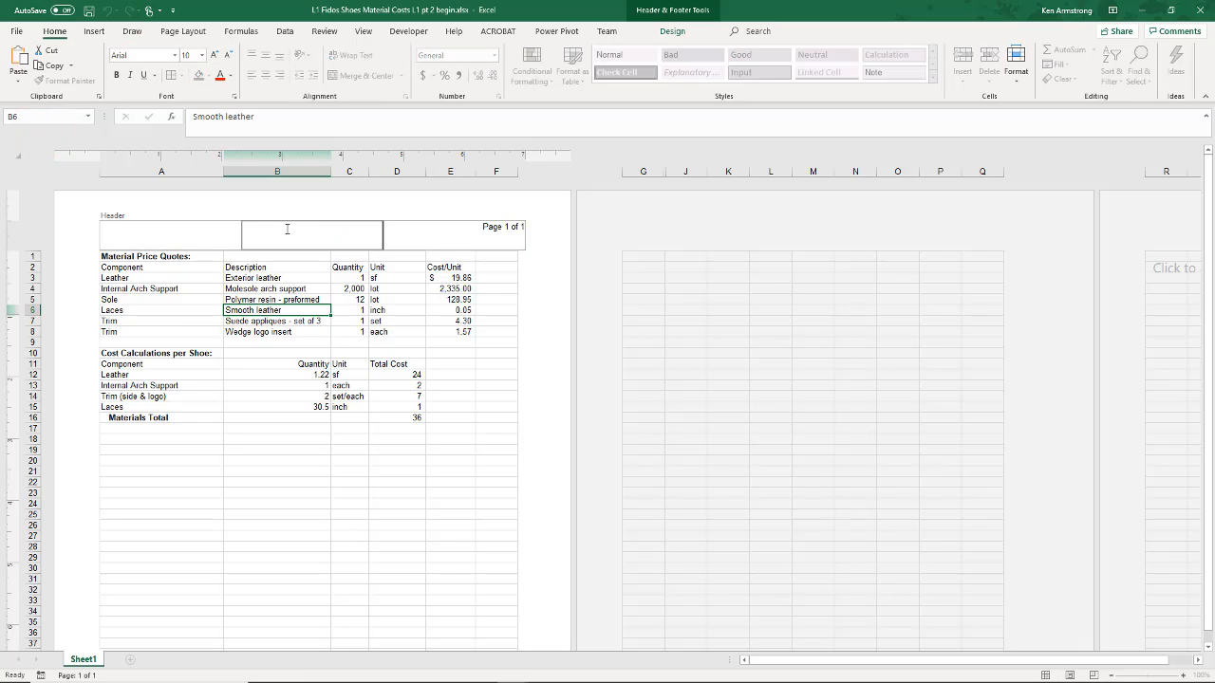
text(Ken's Awesome Title)
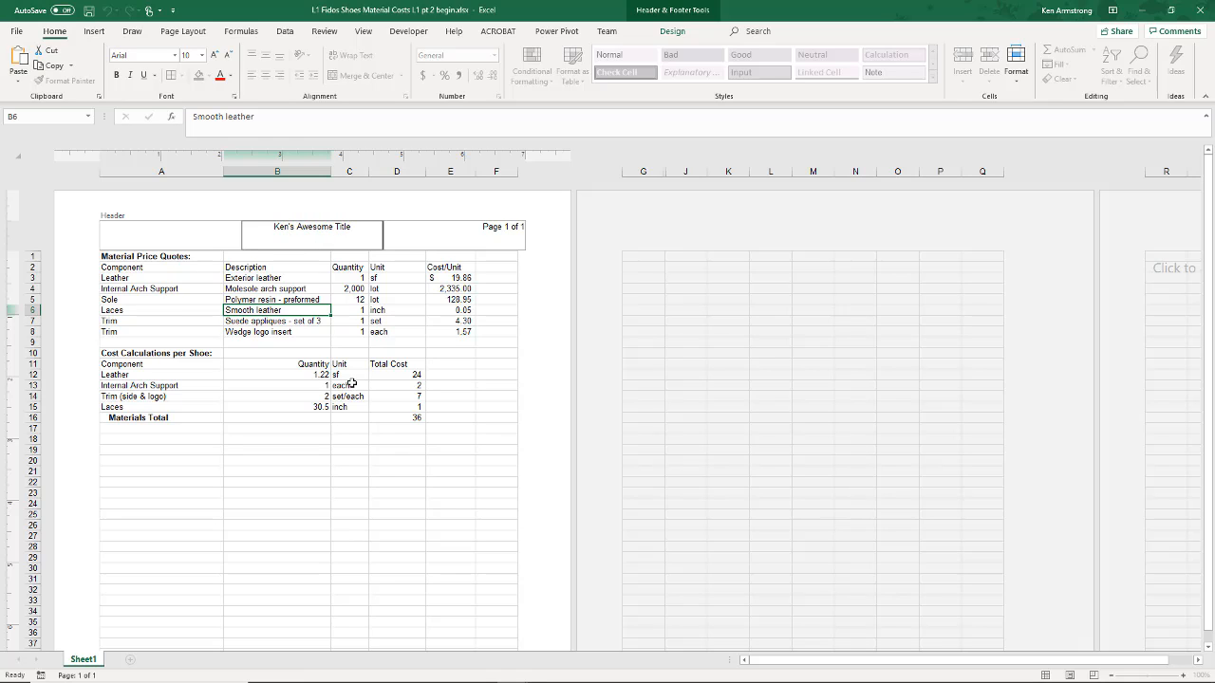
click(349, 461)
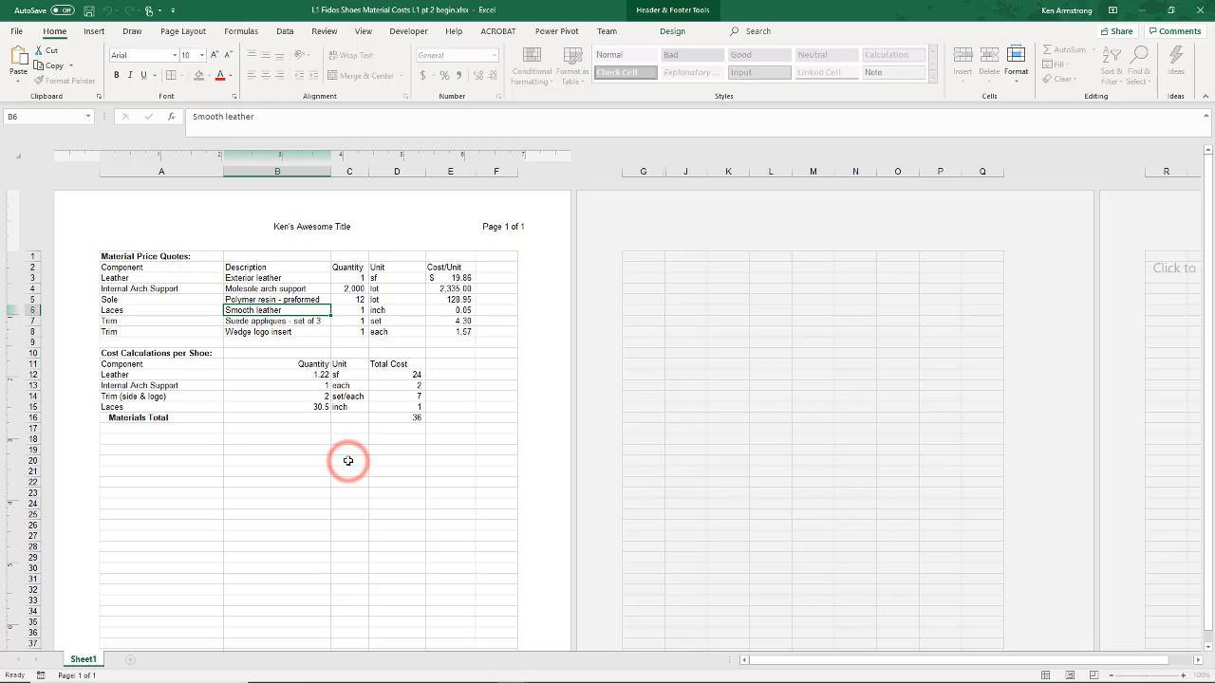
scroll(down, 3)
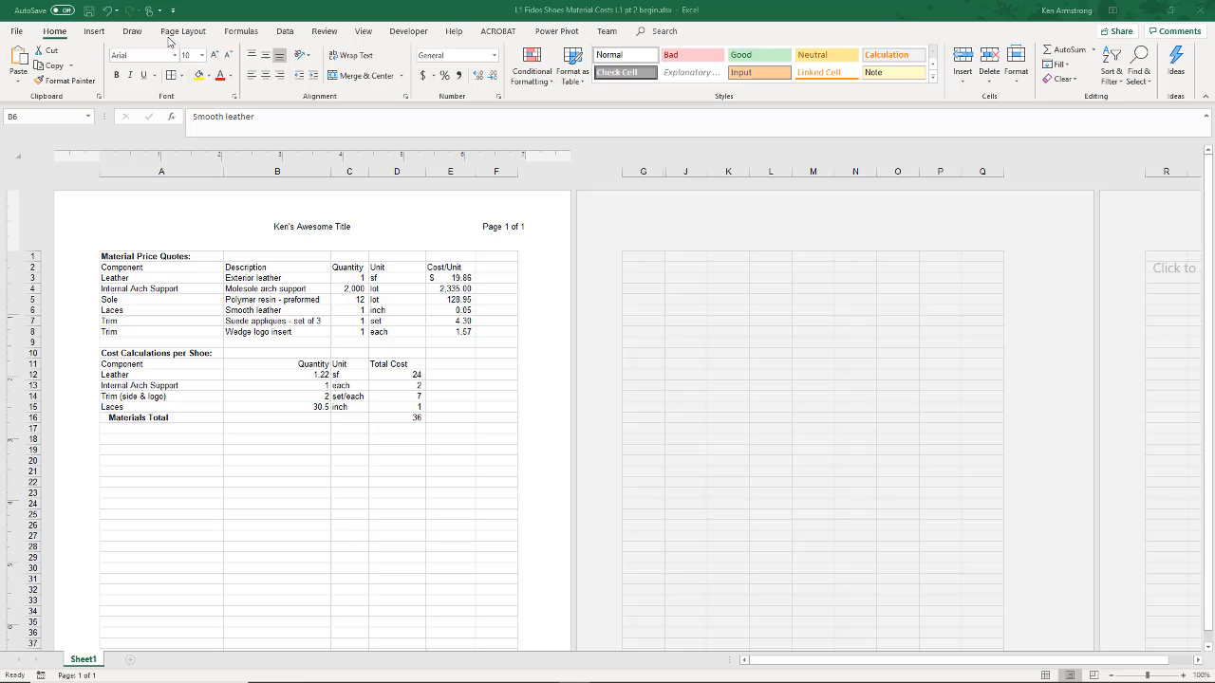
click(183, 32)
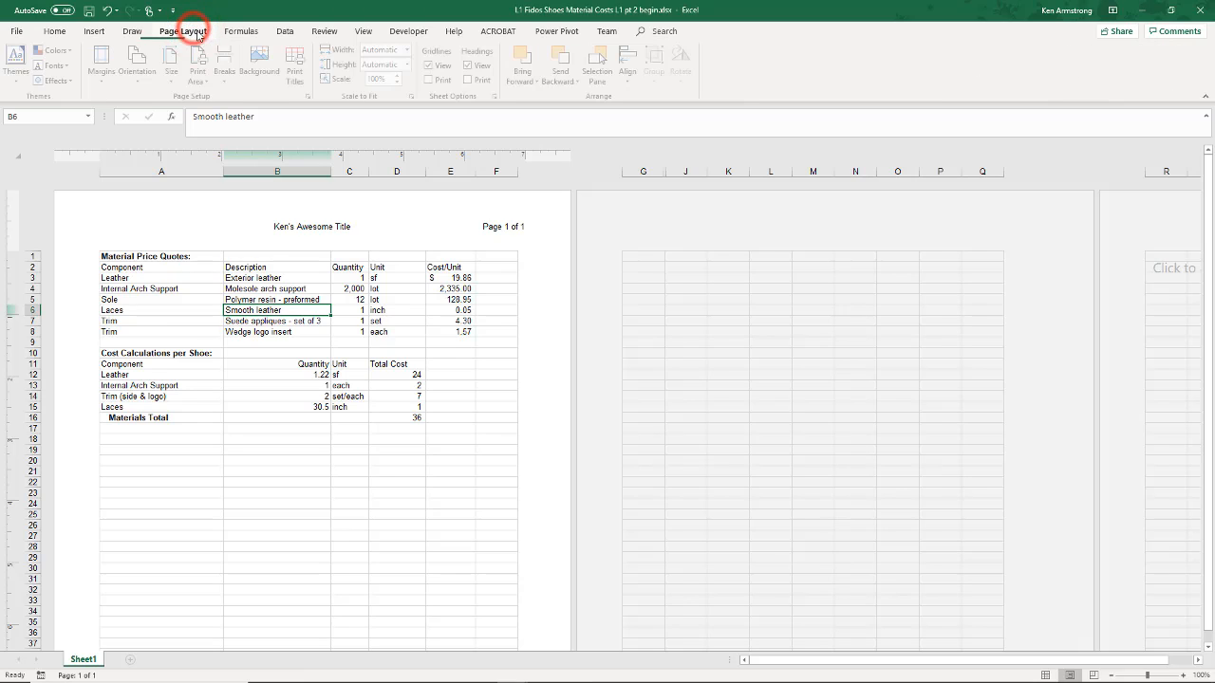
click(182, 31)
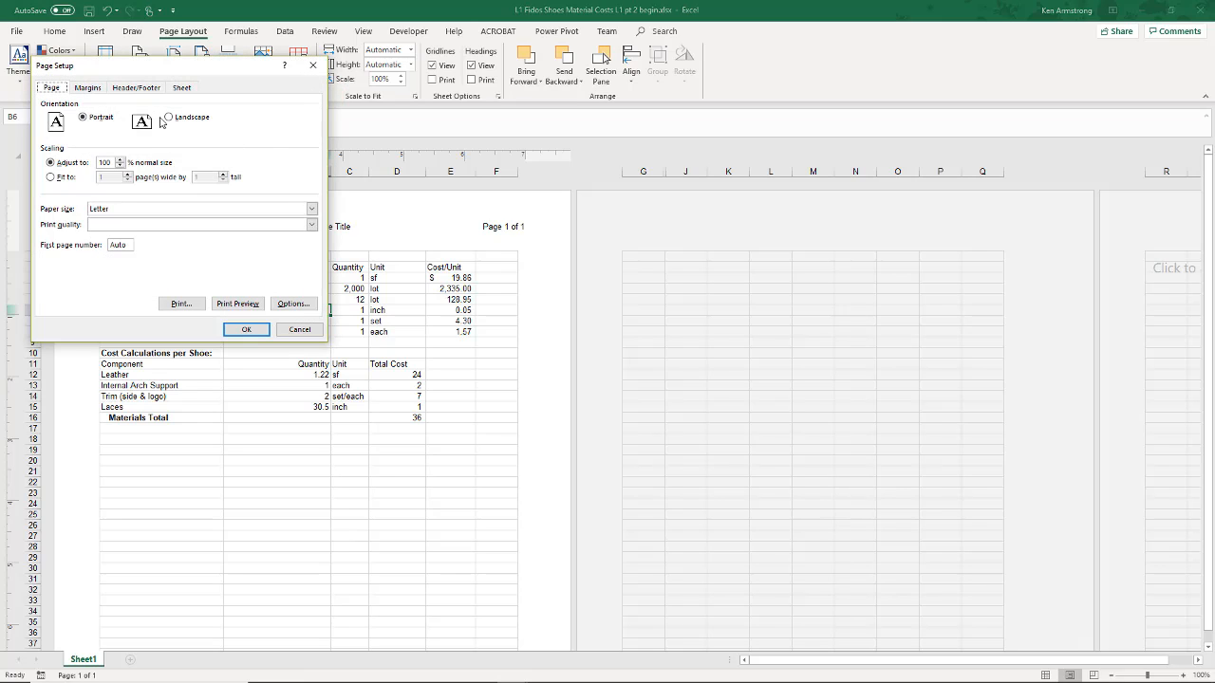
click(136, 88)
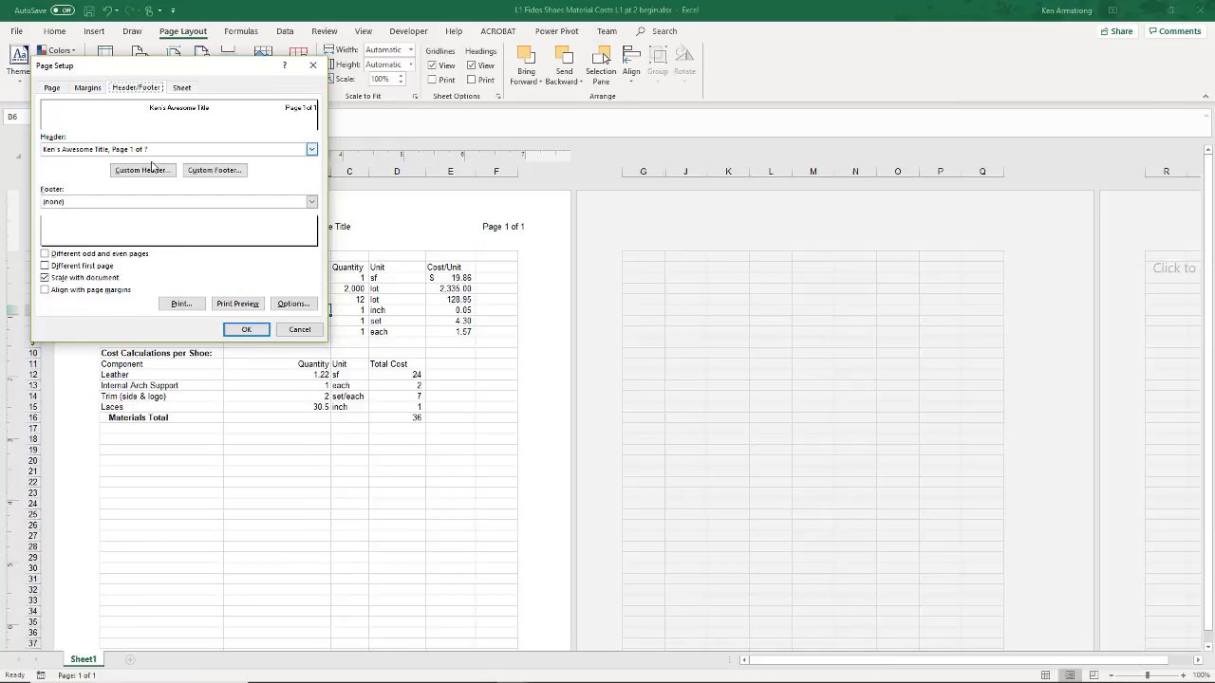
click(237, 304)
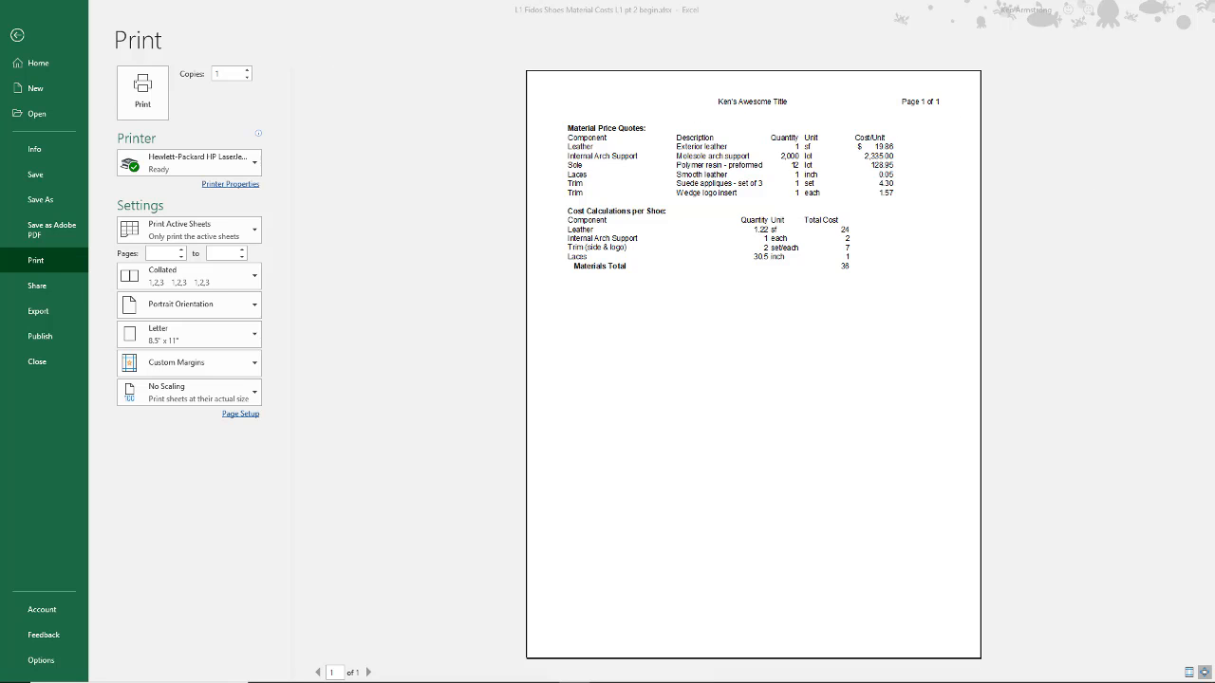
click(17, 34)
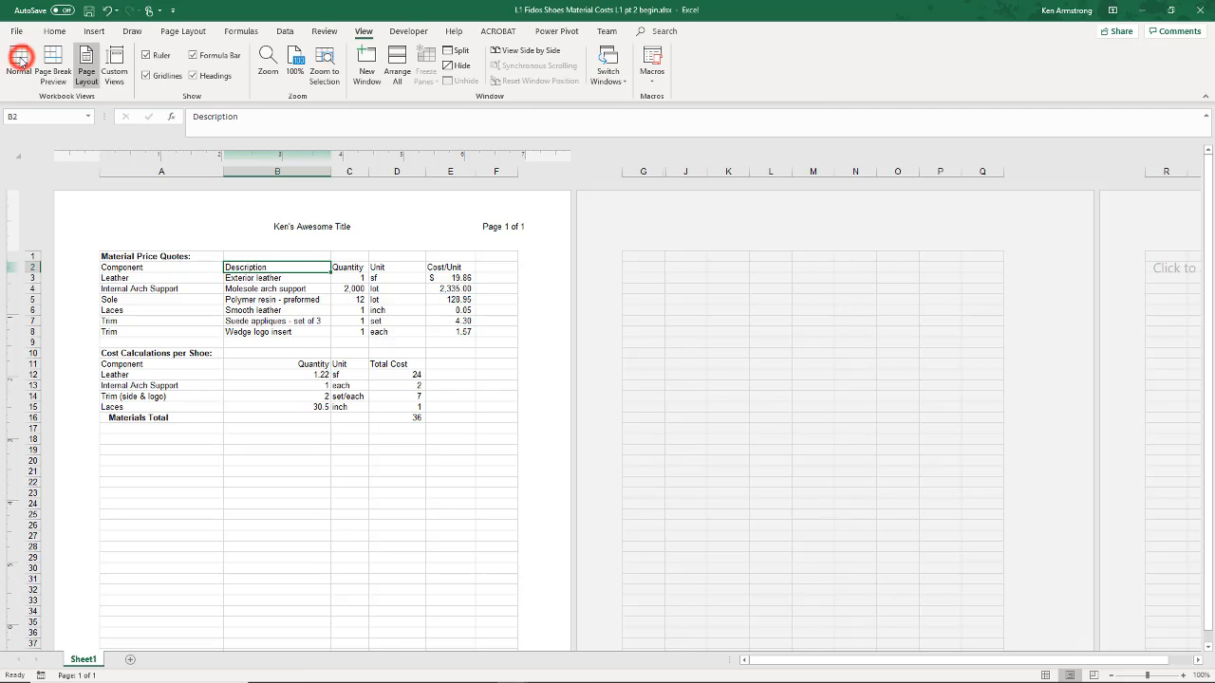
Step: Return to normal view, insert a new top row and enter 'Ken's Awesome Title' in A1
click(19, 61)
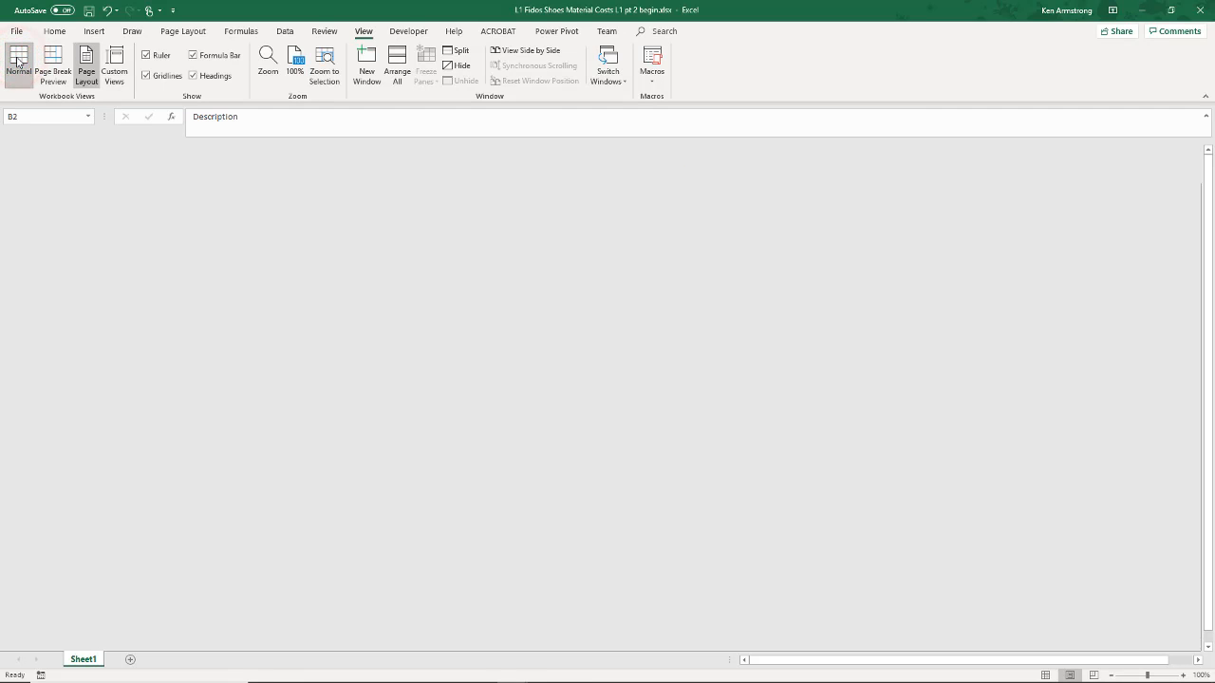
click(18, 62)
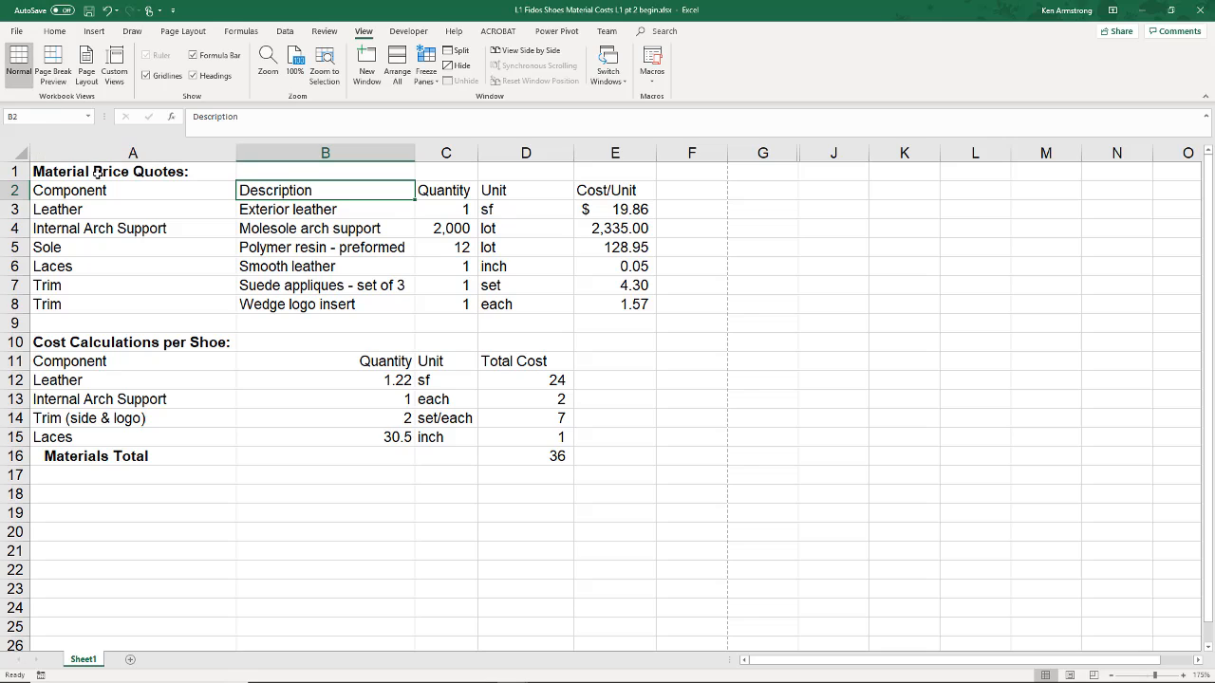
click(132, 171)
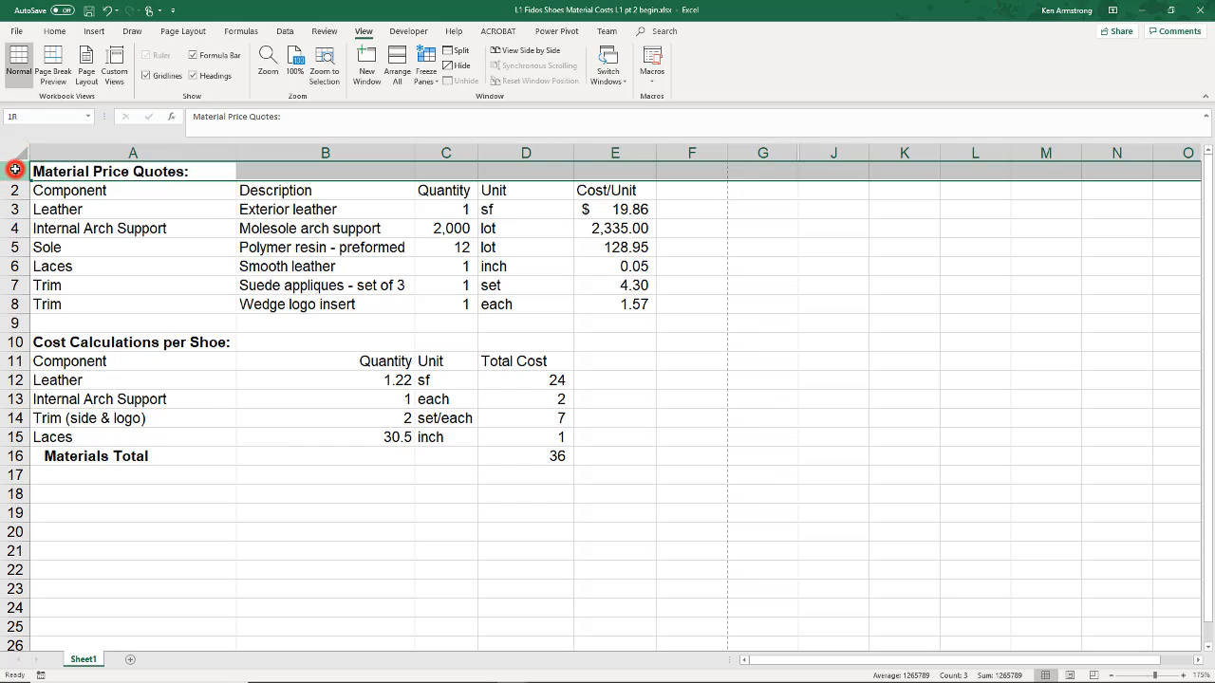
right_click(14, 171)
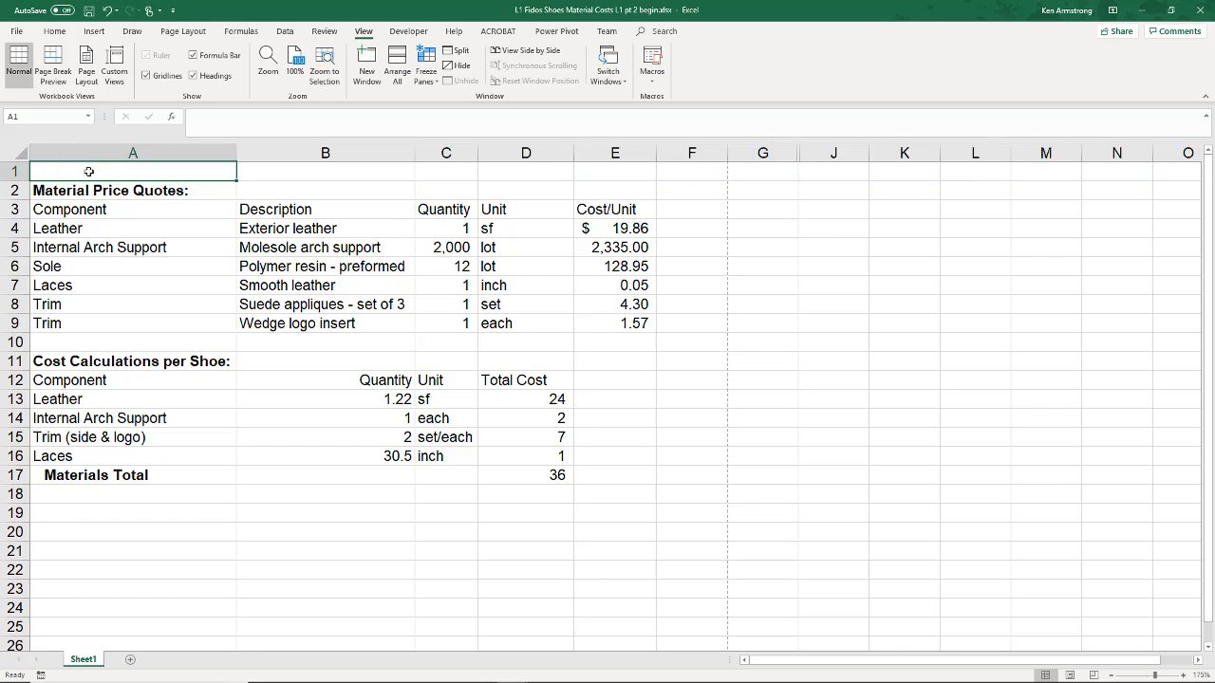
text(Ken's Awesome Title)
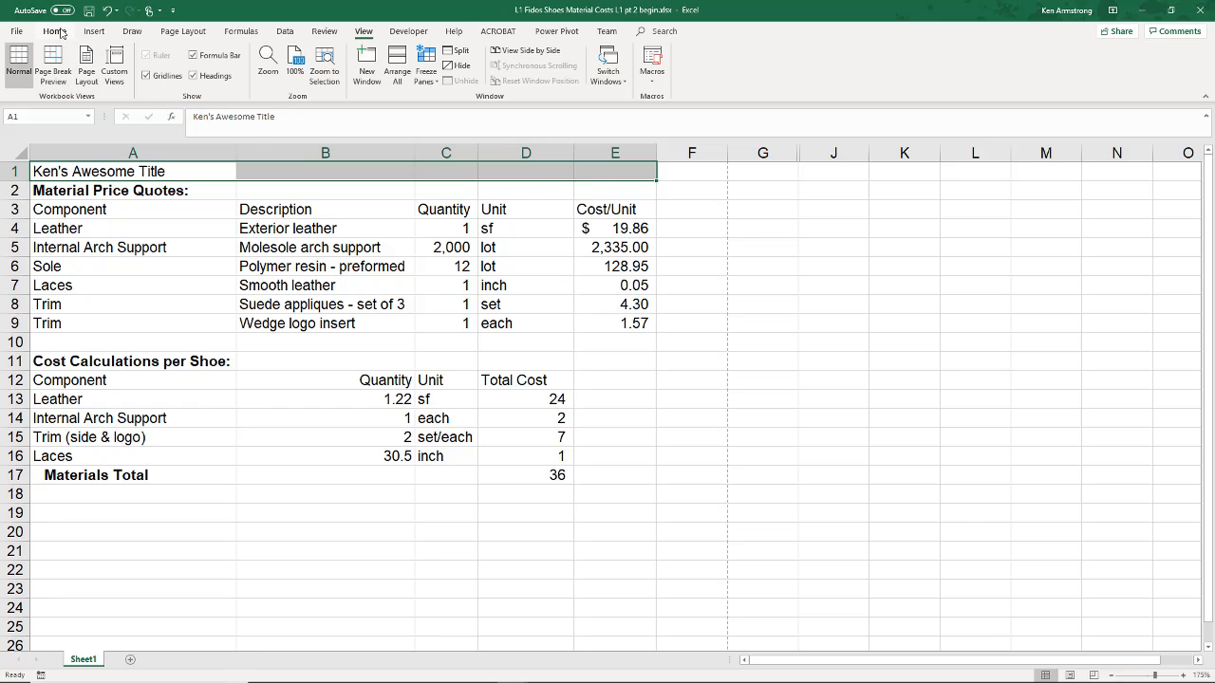
Step: Merge and centre the title across columns A to E and make it 14 pt bold
click(54, 32)
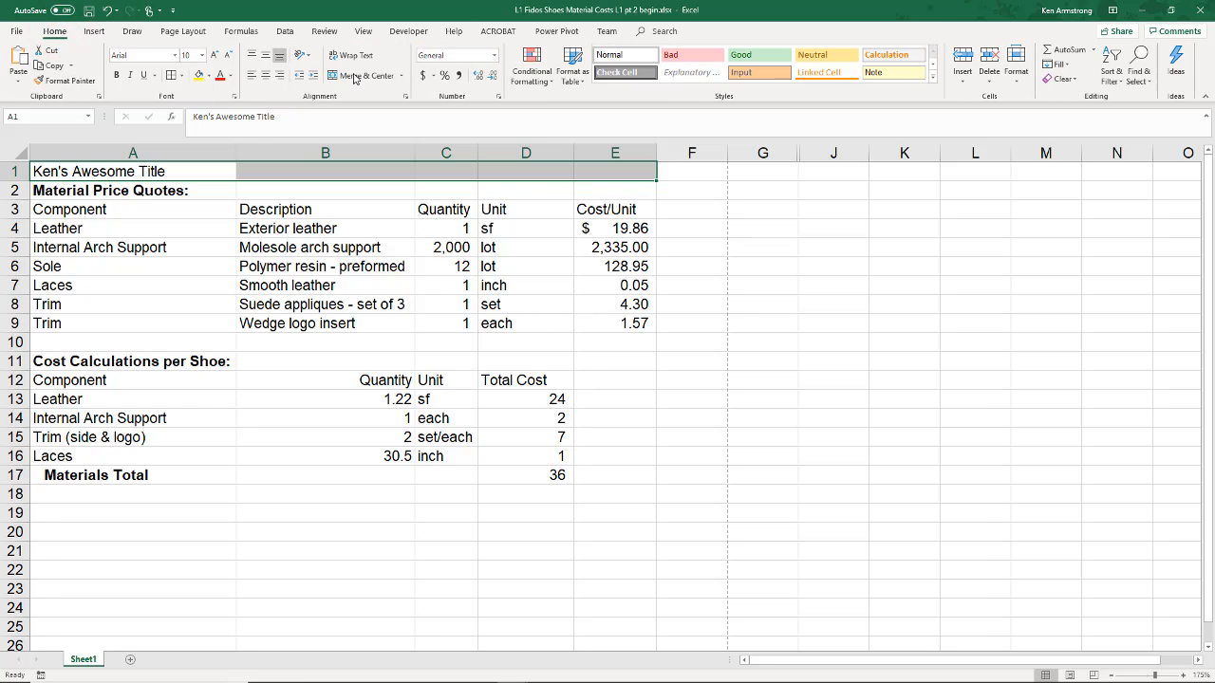
click(361, 75)
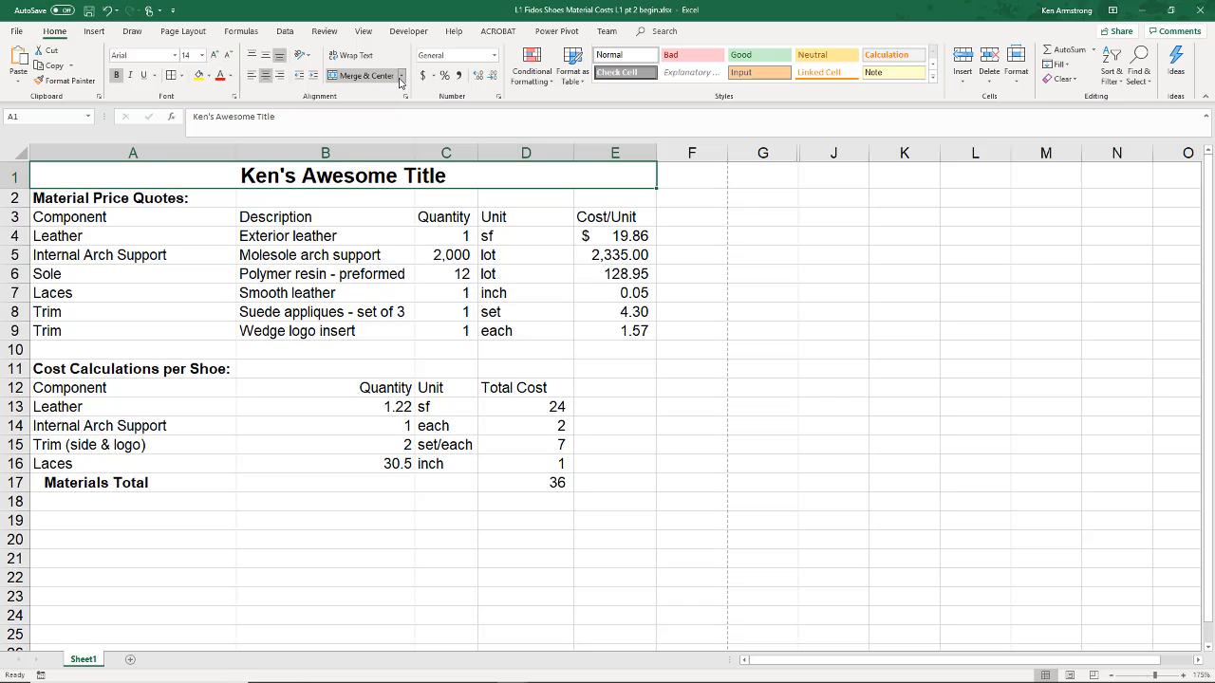
click(401, 75)
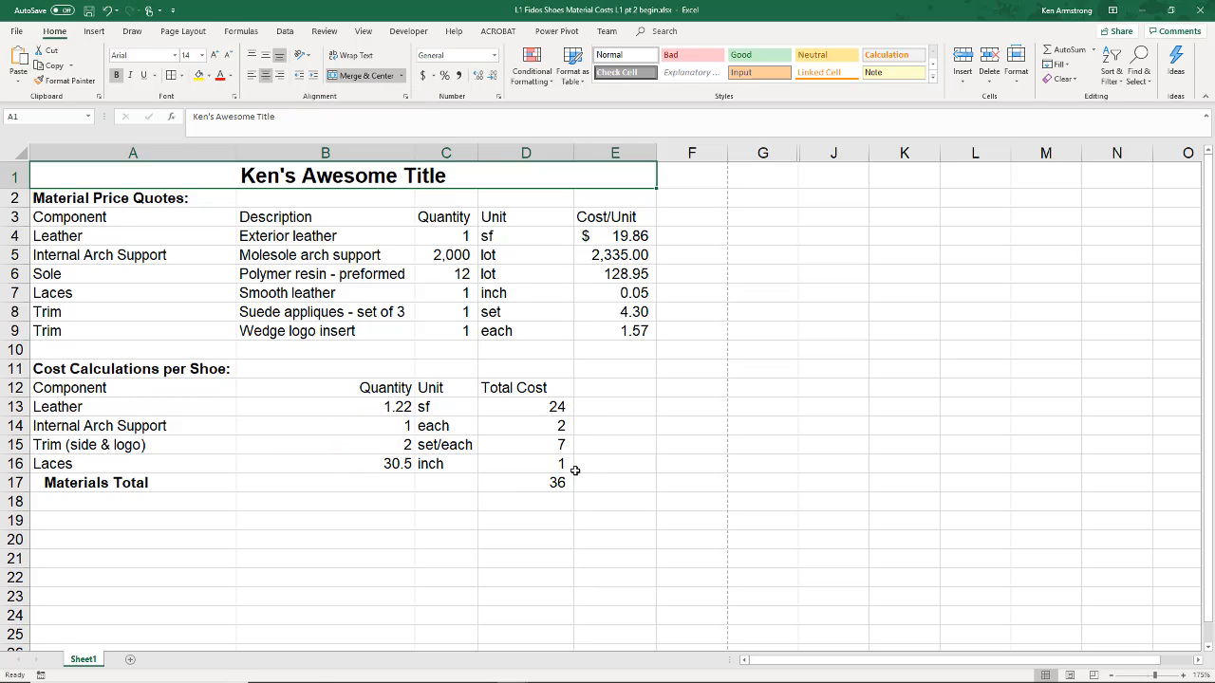
click(526, 482)
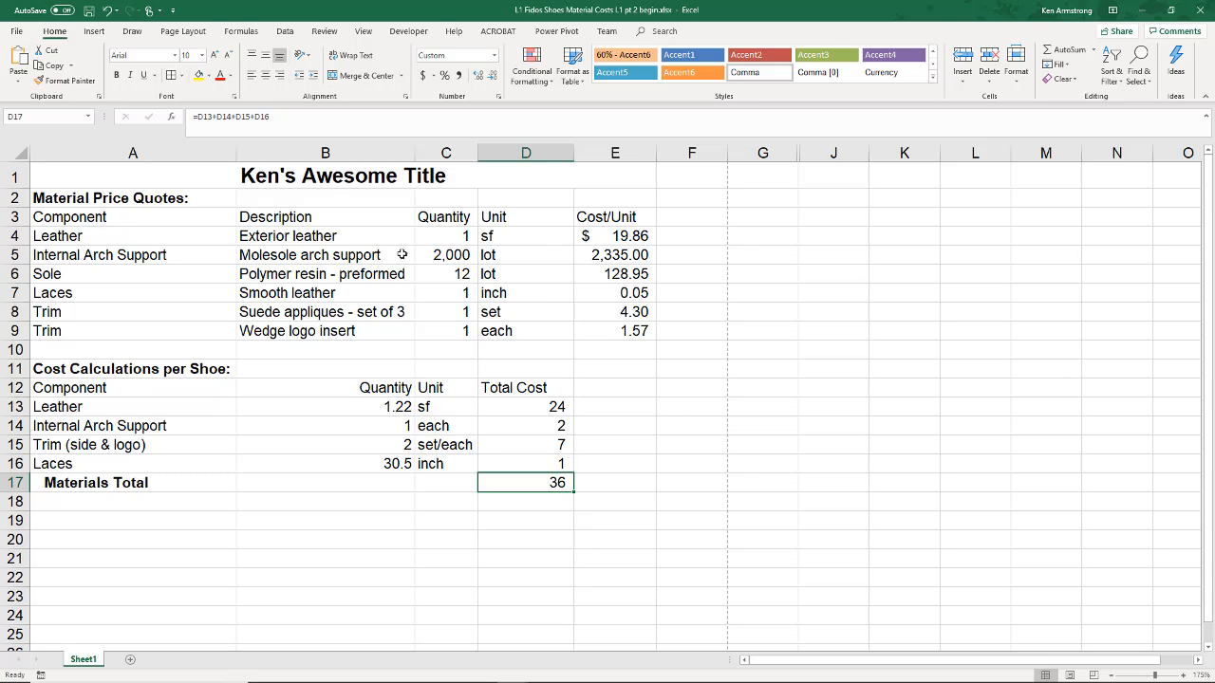
mouse_move(646, 389)
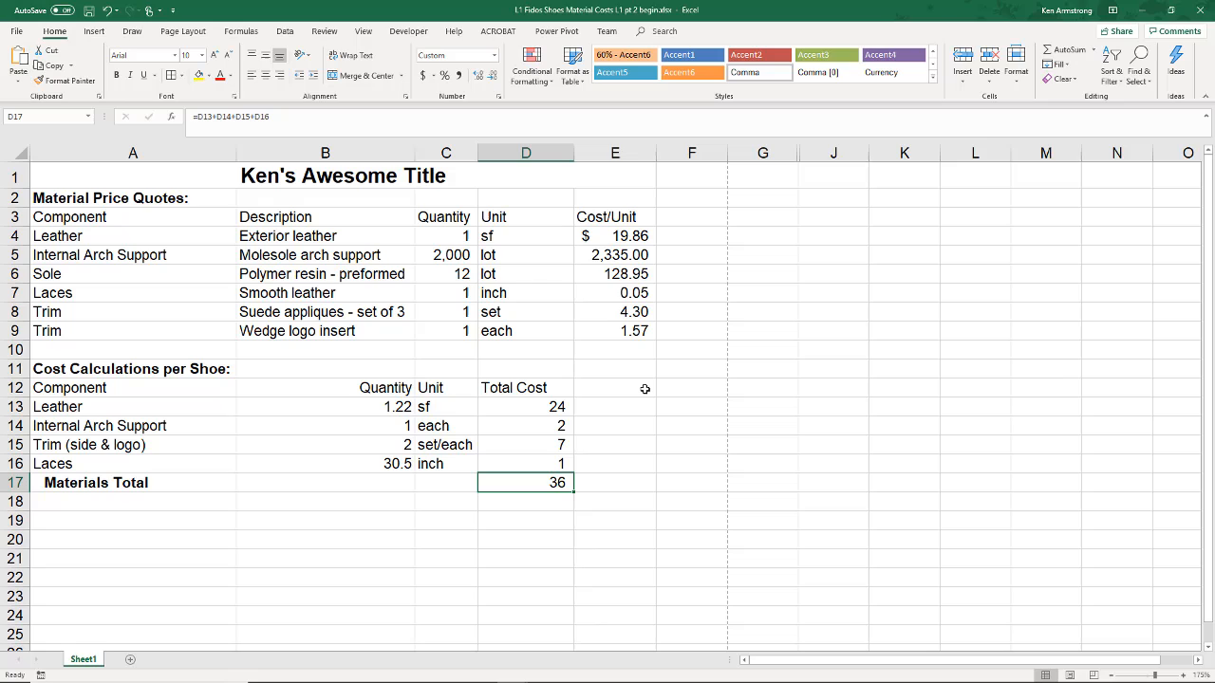
mouse_move(591, 405)
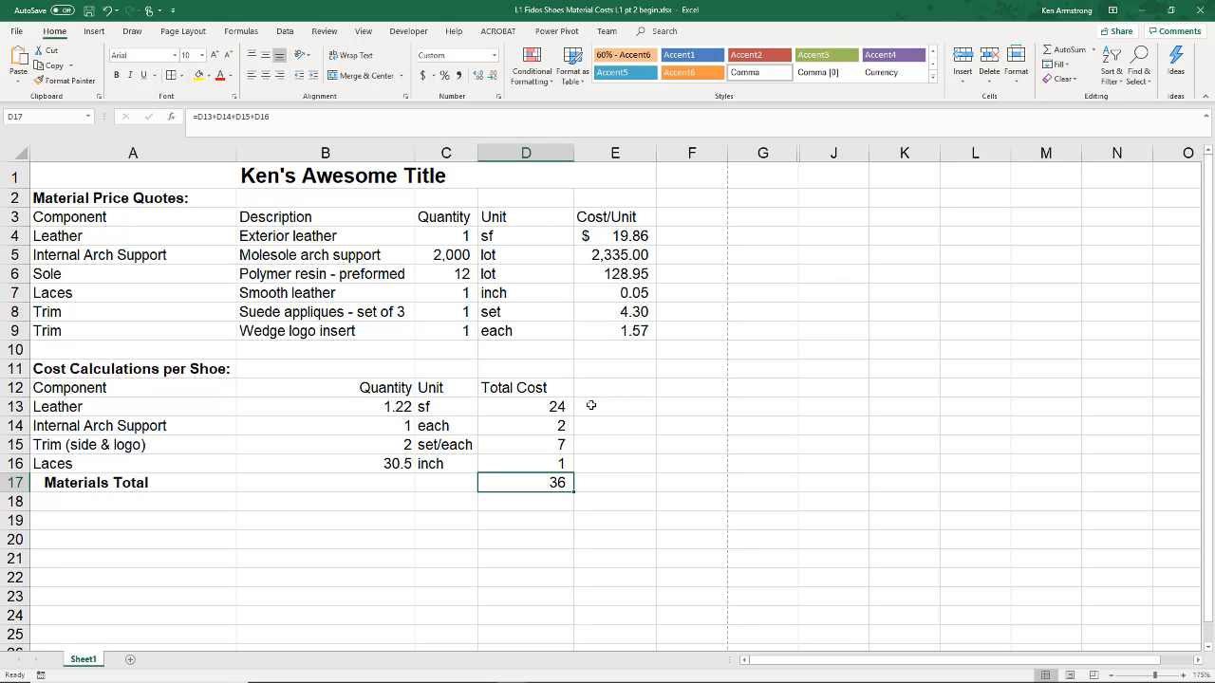
mouse_move(570, 464)
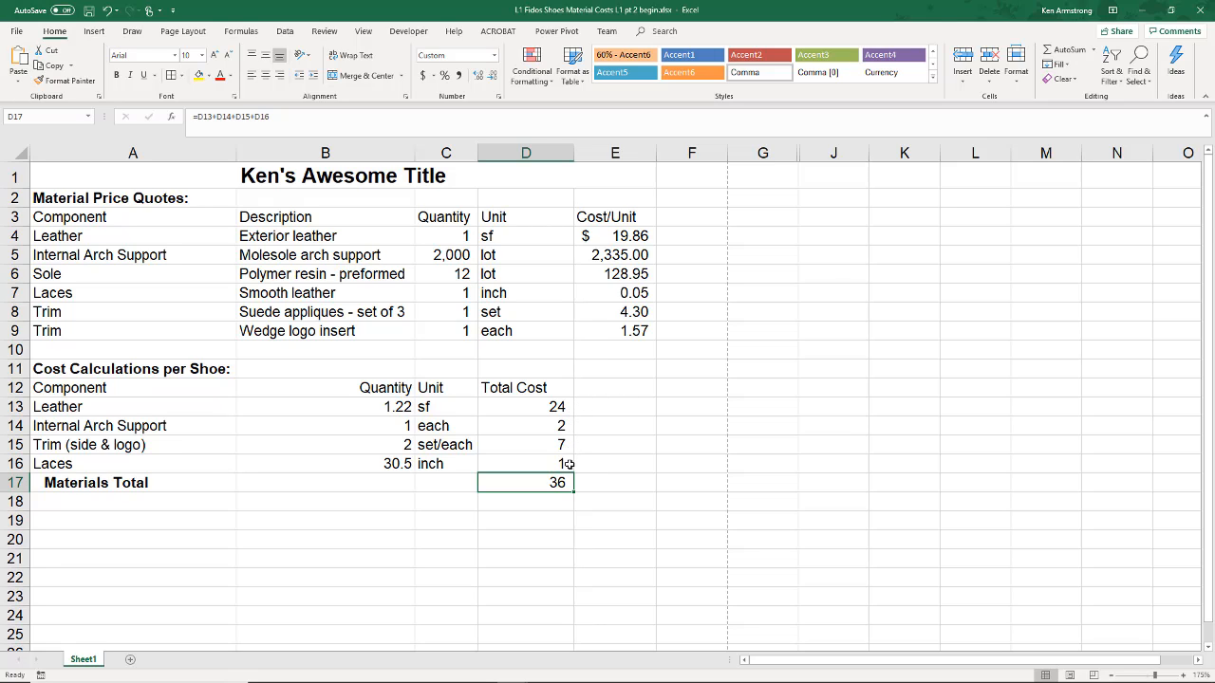
mouse_move(598, 478)
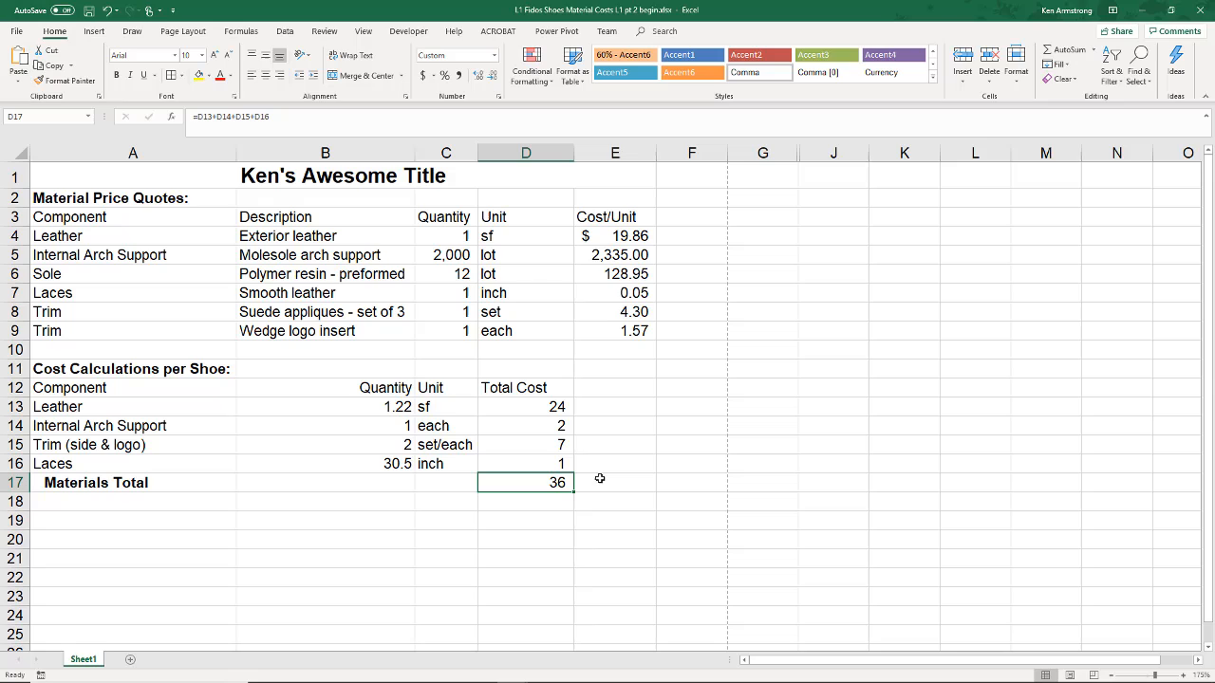
mouse_move(601, 437)
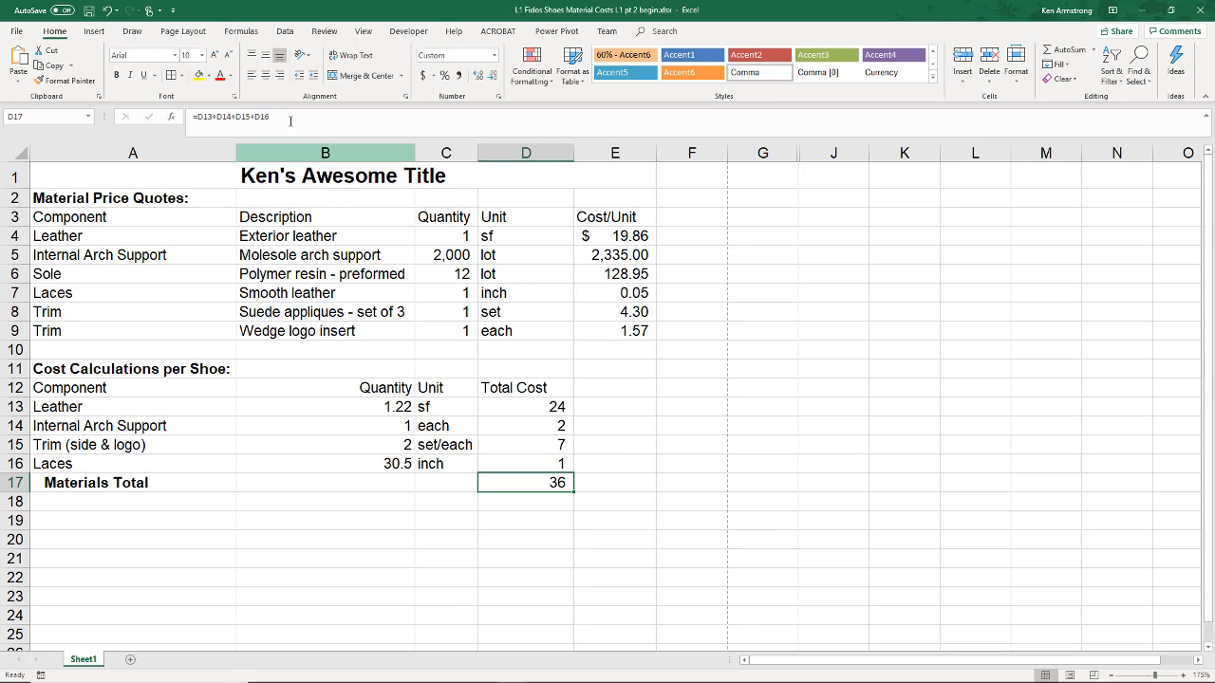
double_click(526, 483)
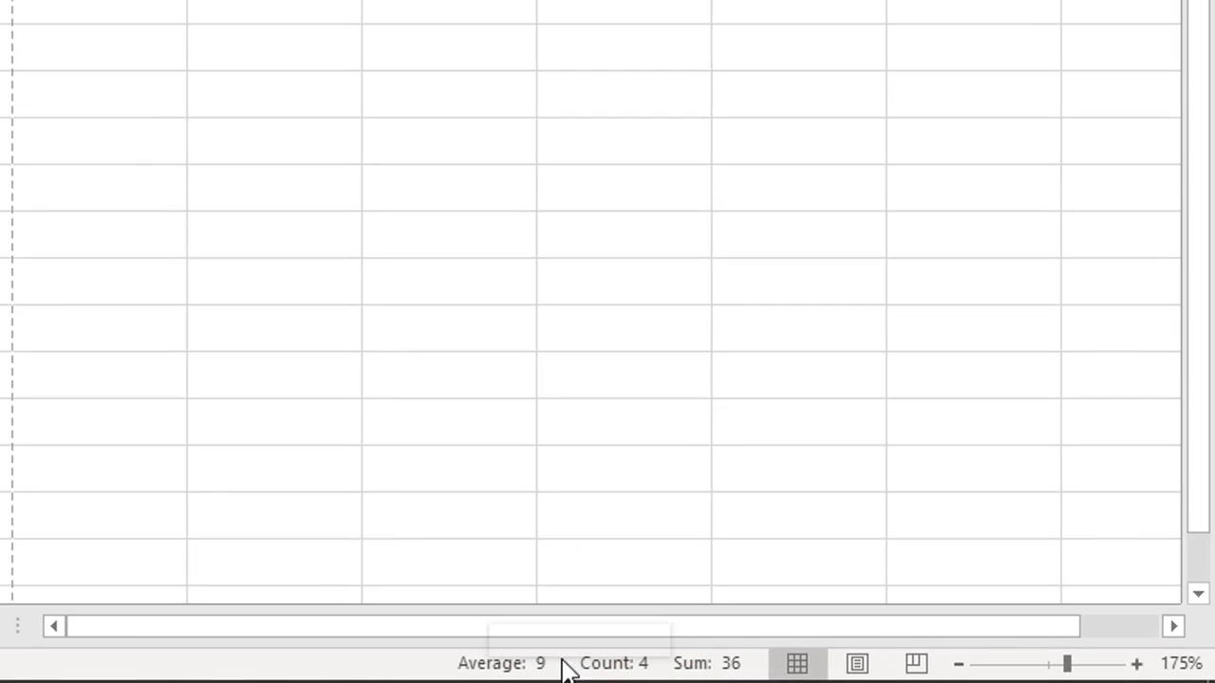
mouse_move(615, 663)
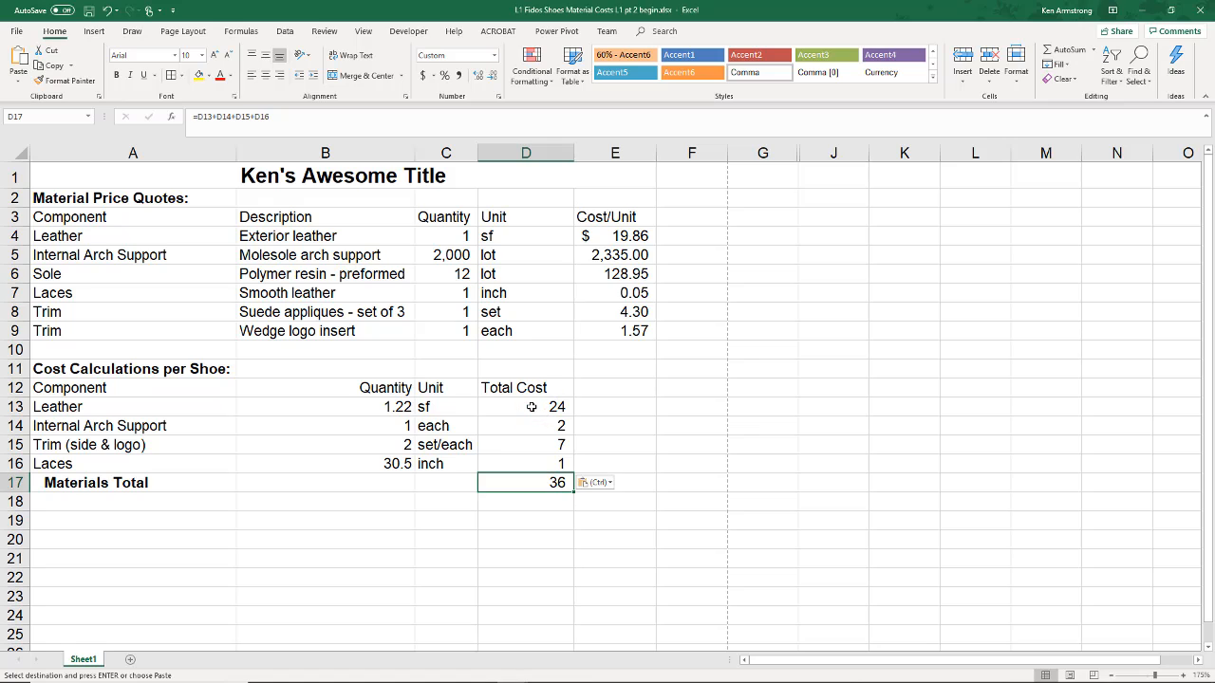
click(526, 406)
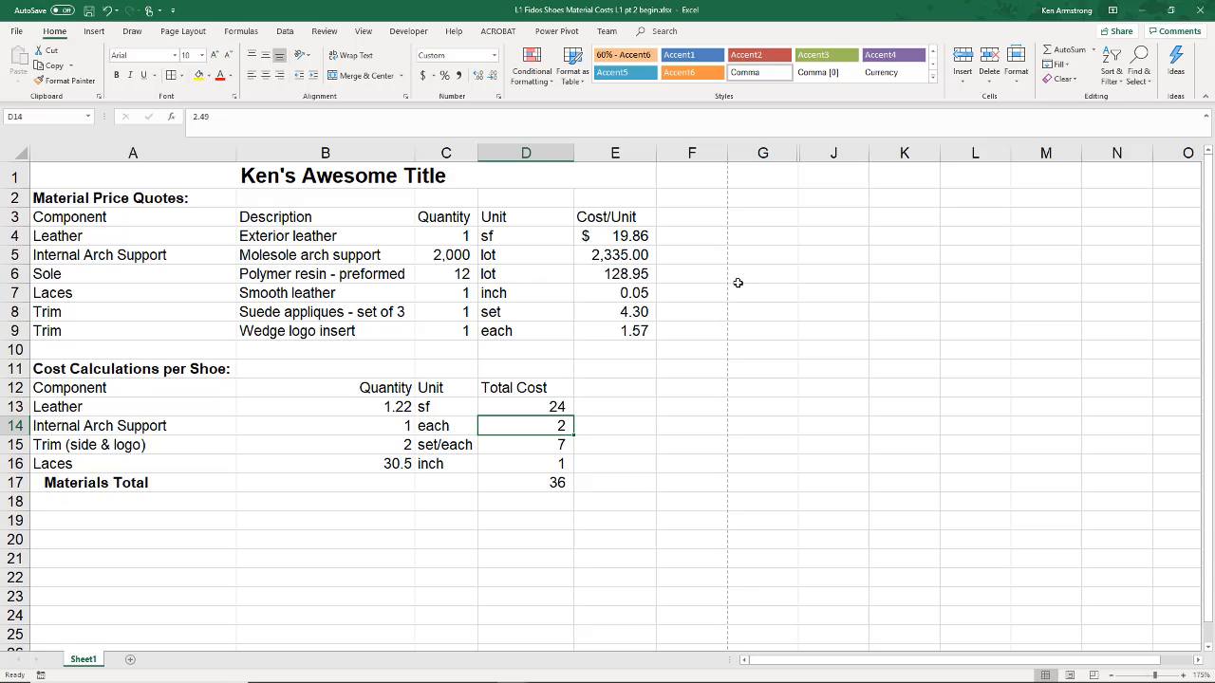
click(525, 463)
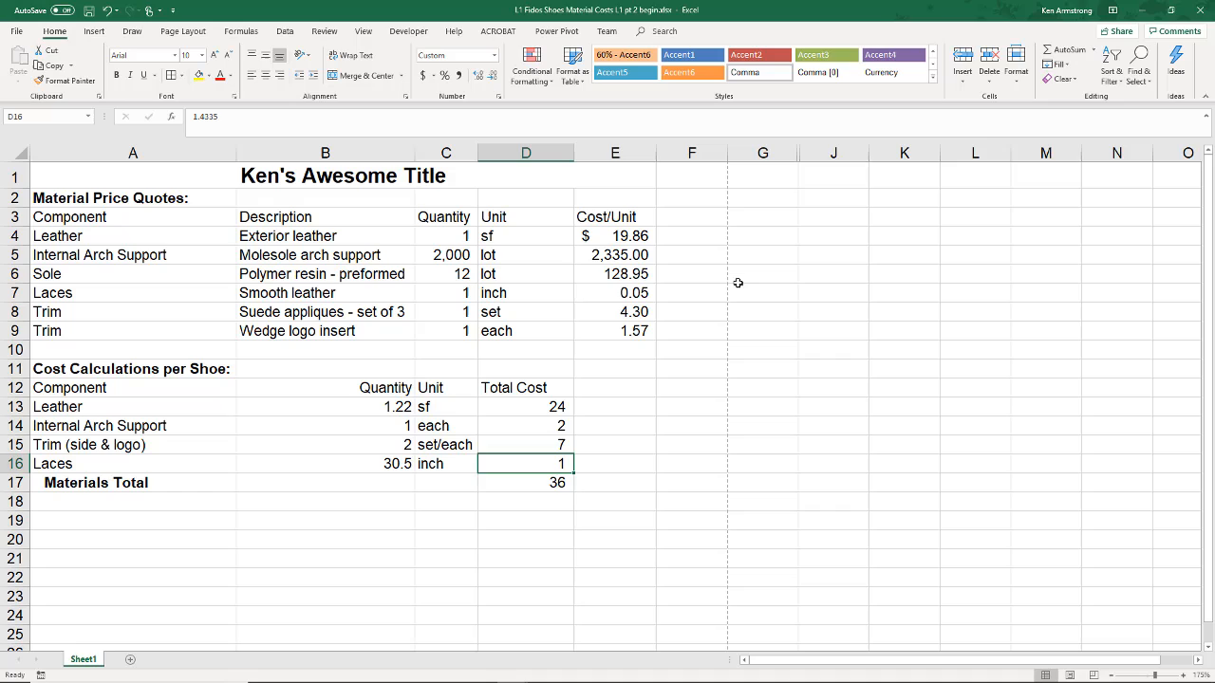
click(526, 425)
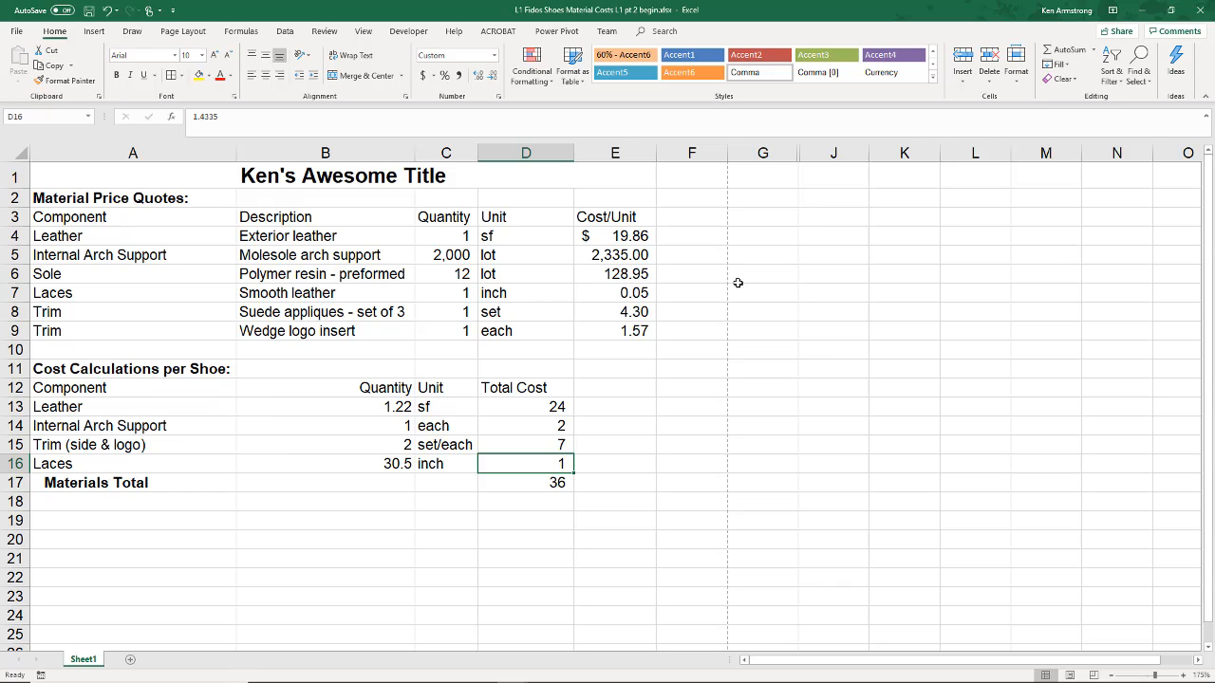
click(526, 482)
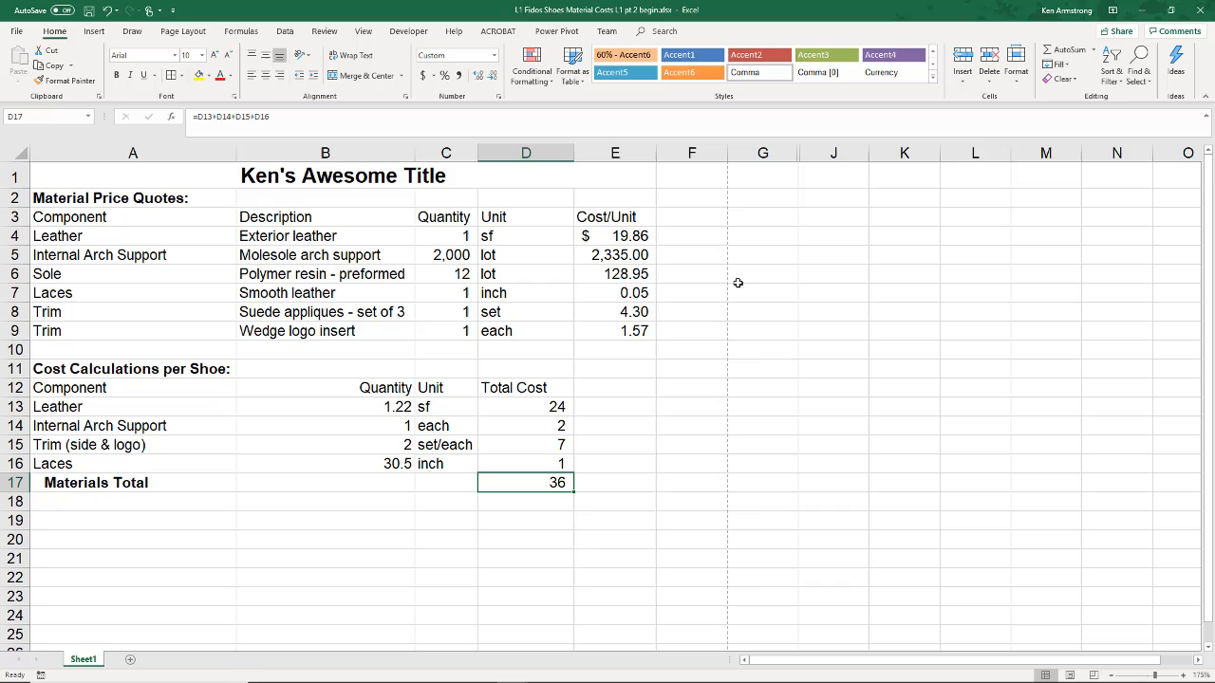
mouse_move(749, 287)
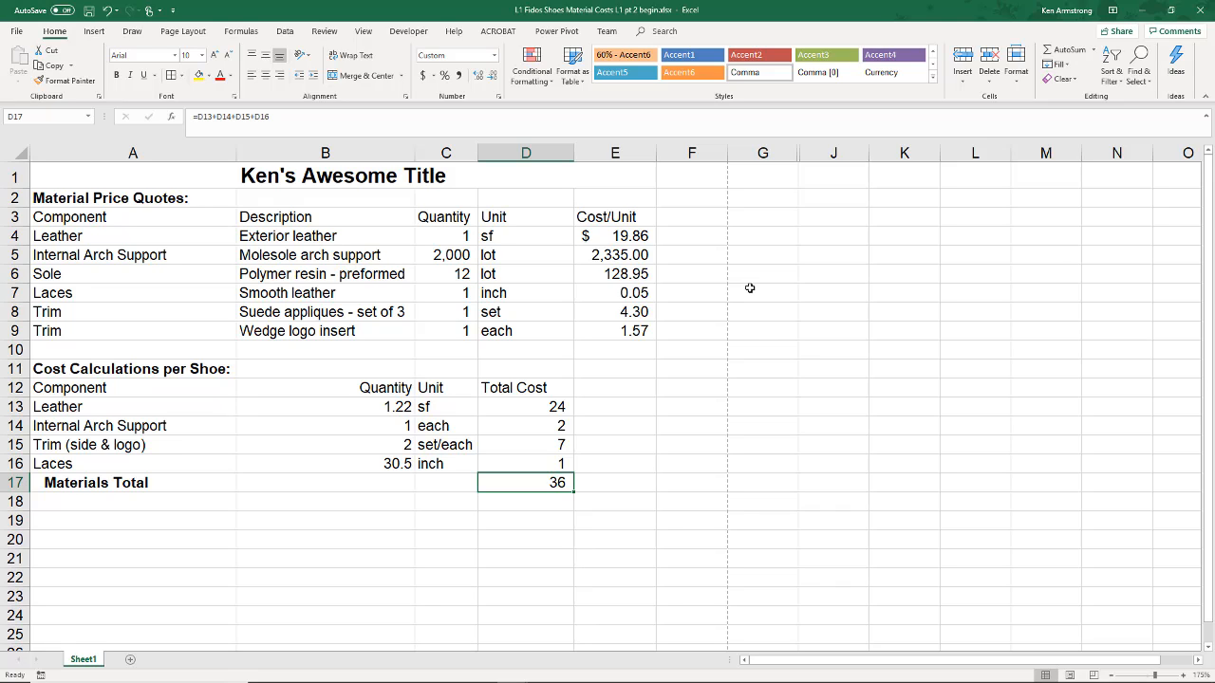
mouse_move(730, 309)
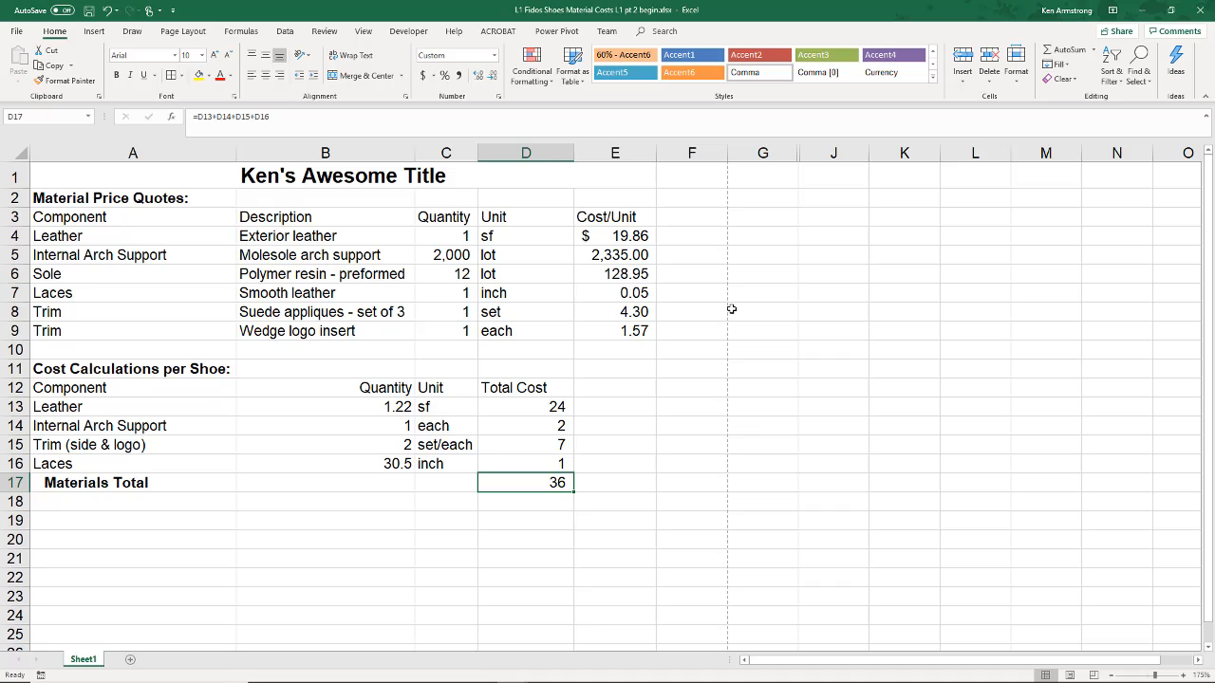
click(692, 349)
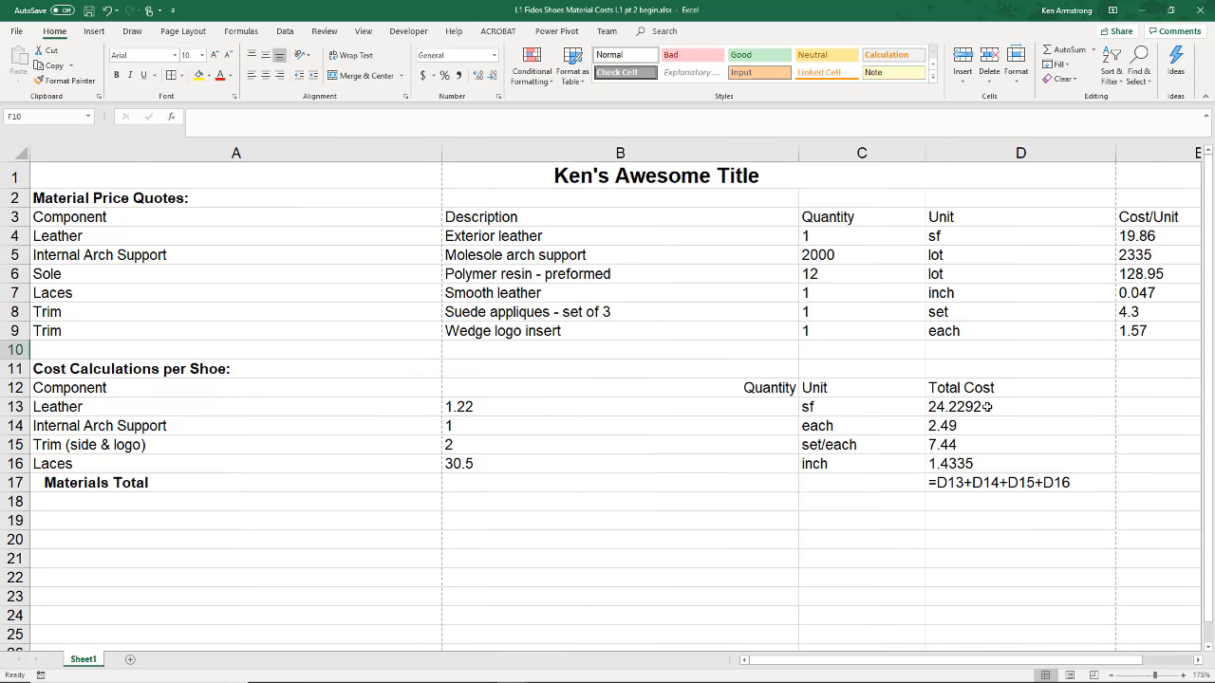
click(954, 407)
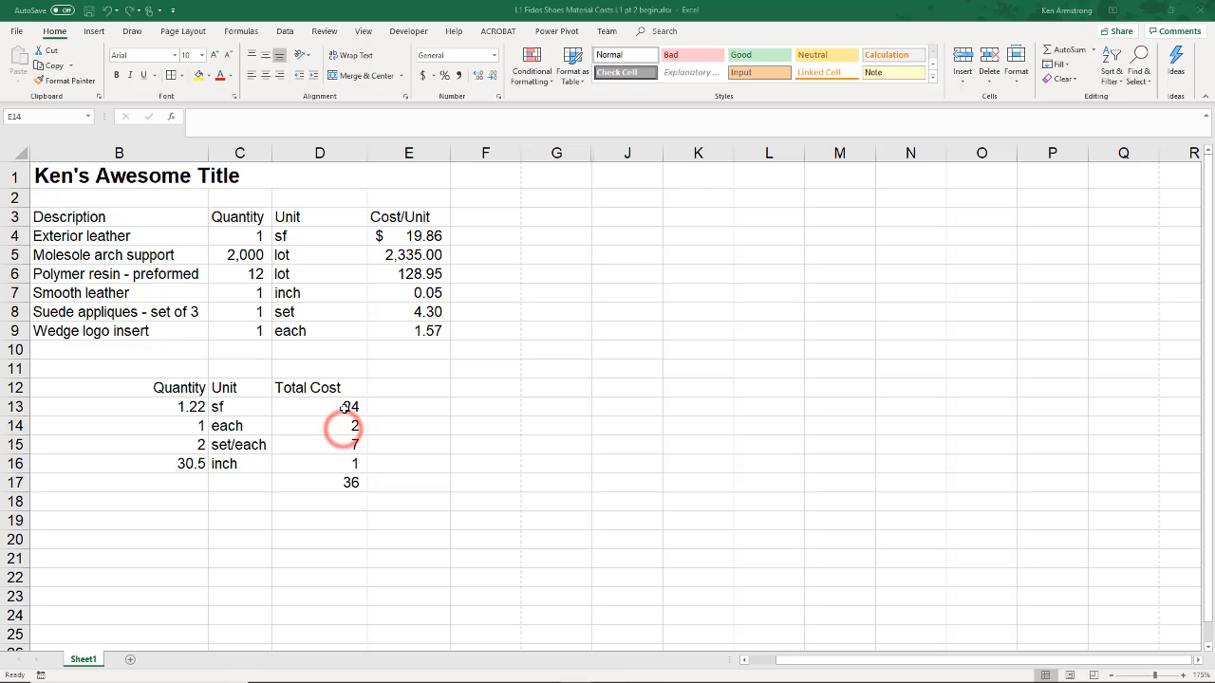
Step: Apply accounting format to the five Total Cost values in D13:D17
drag(319, 407, 319, 482)
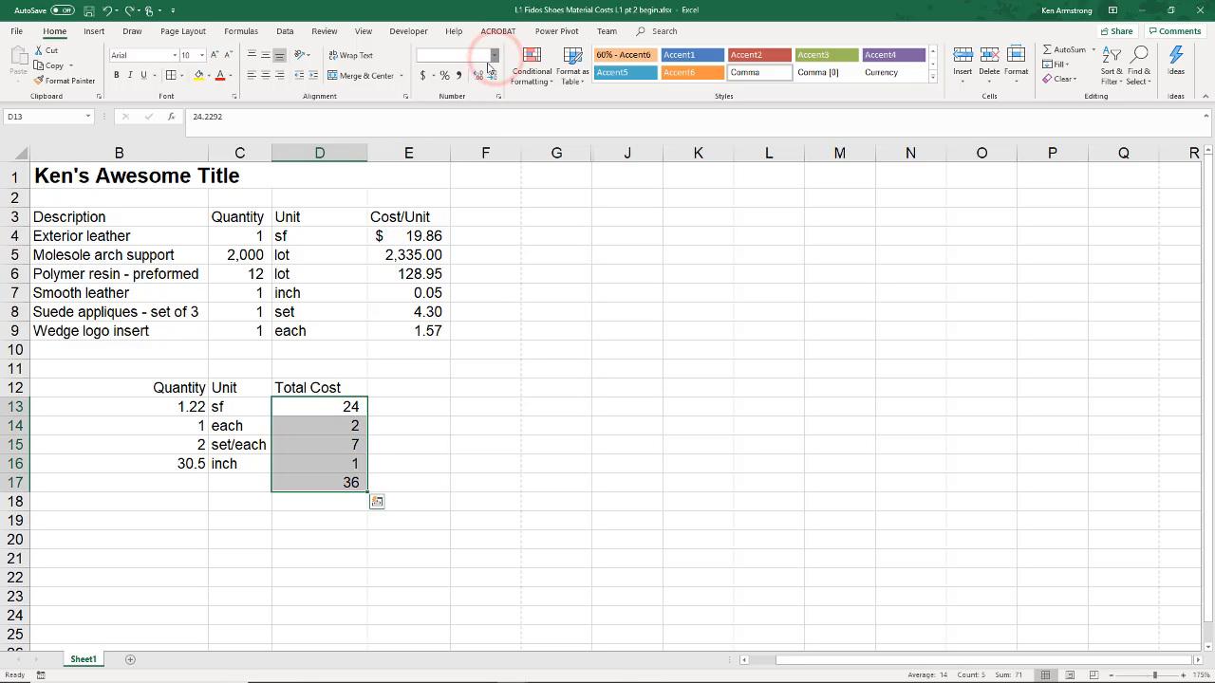
click(486, 54)
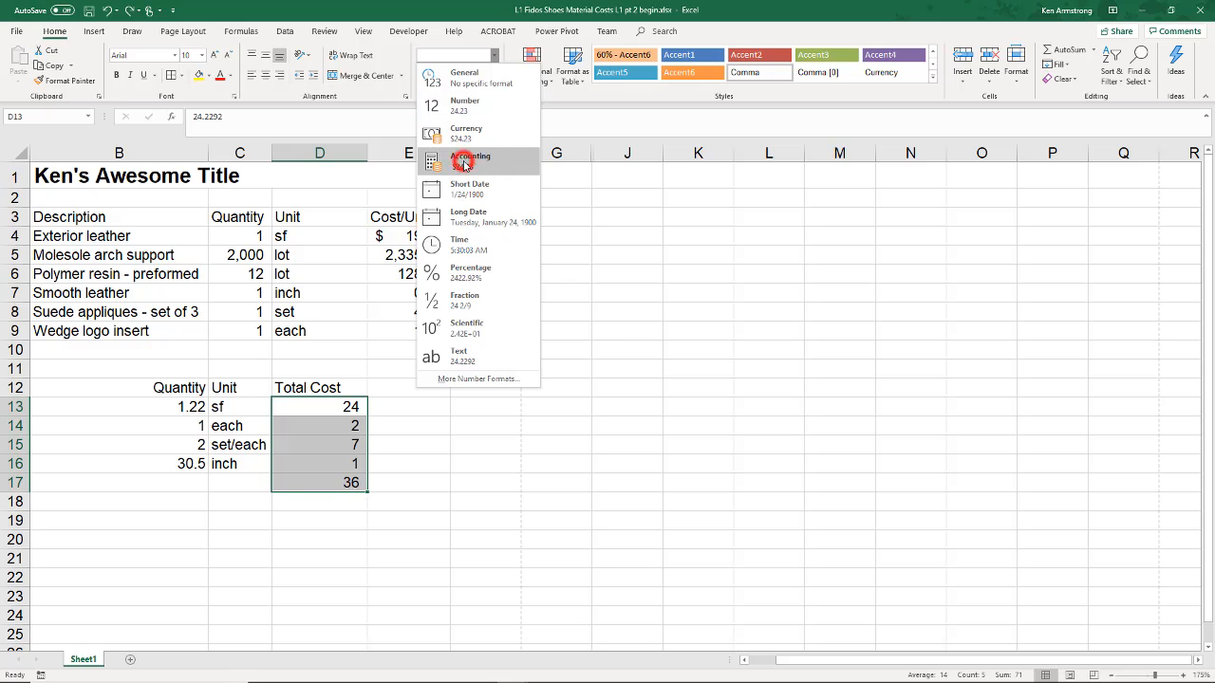
click(470, 157)
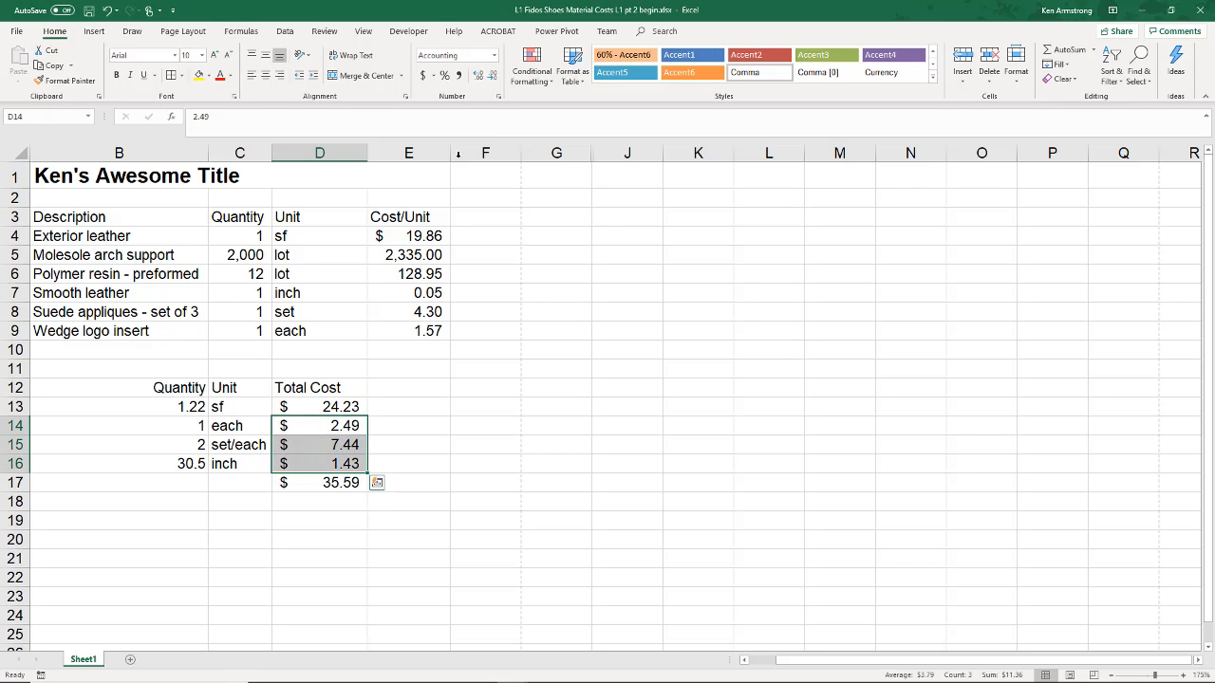
mouse_move(445, 444)
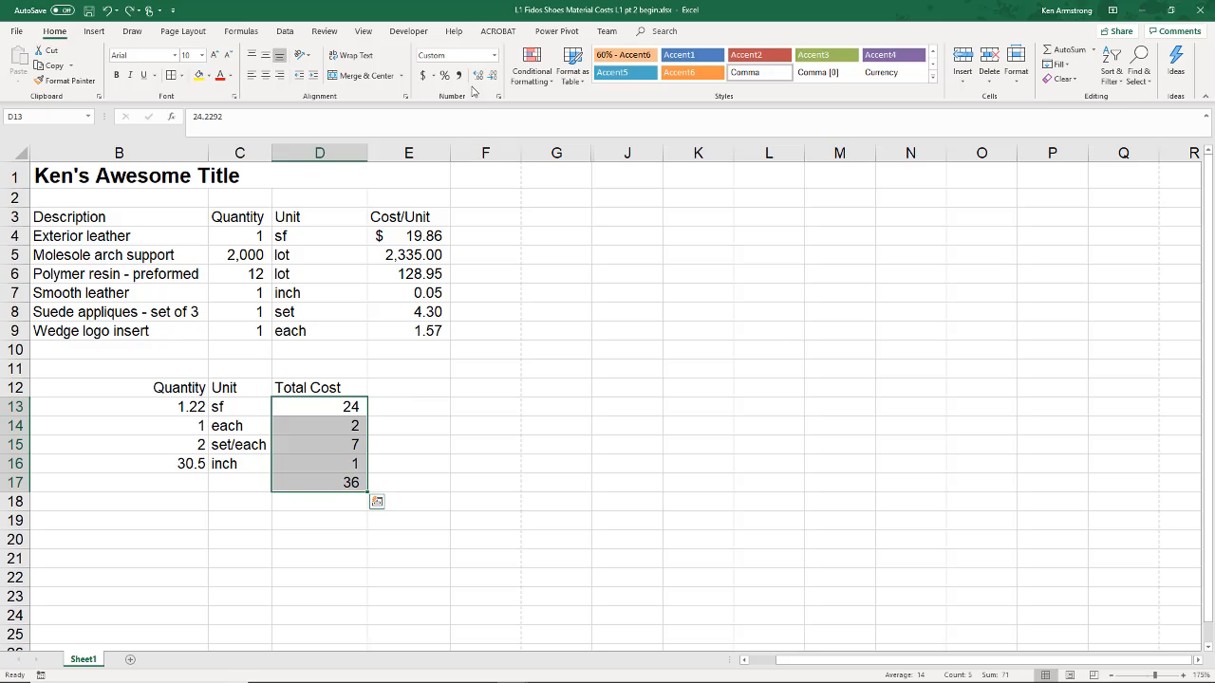
Step: Add decimal places and reapply accounting format so the costs show dollar signs with two decimals
click(478, 75)
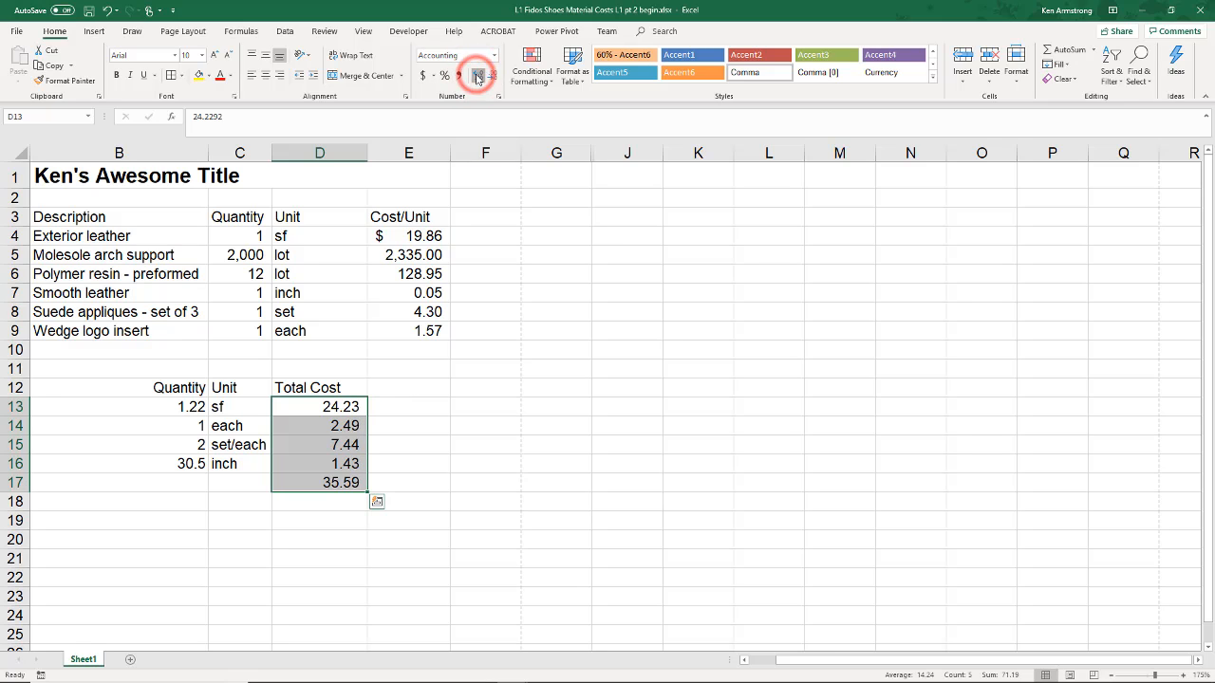
click(477, 75)
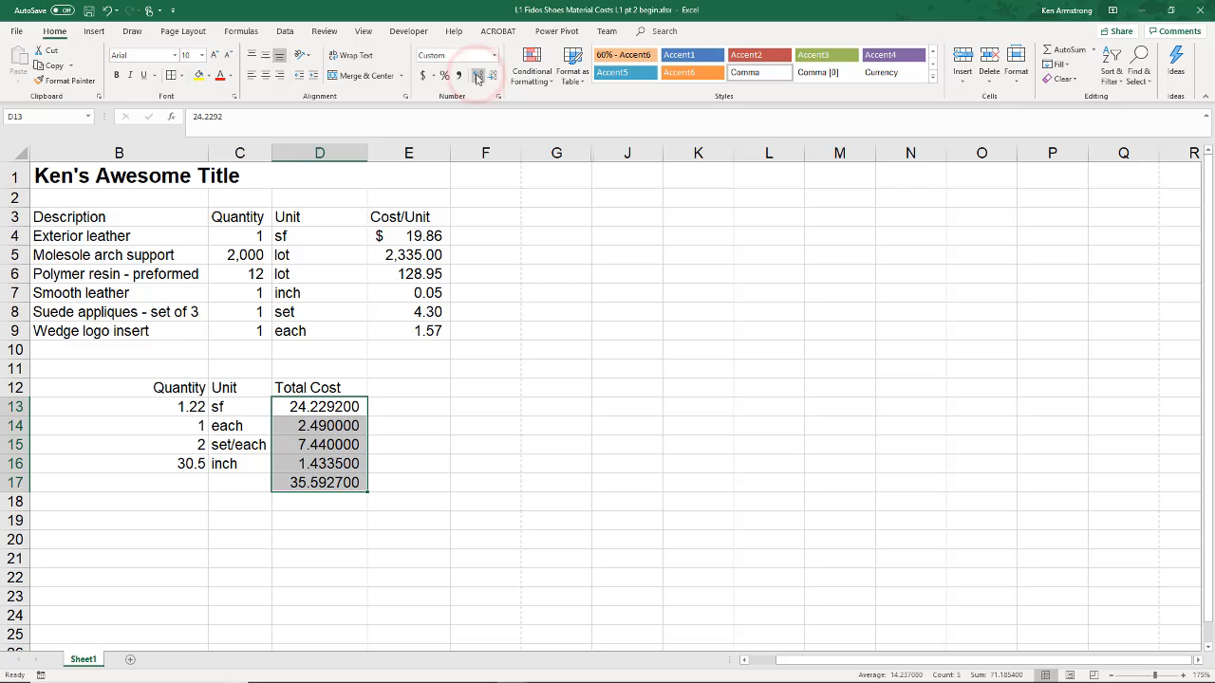
click(478, 75)
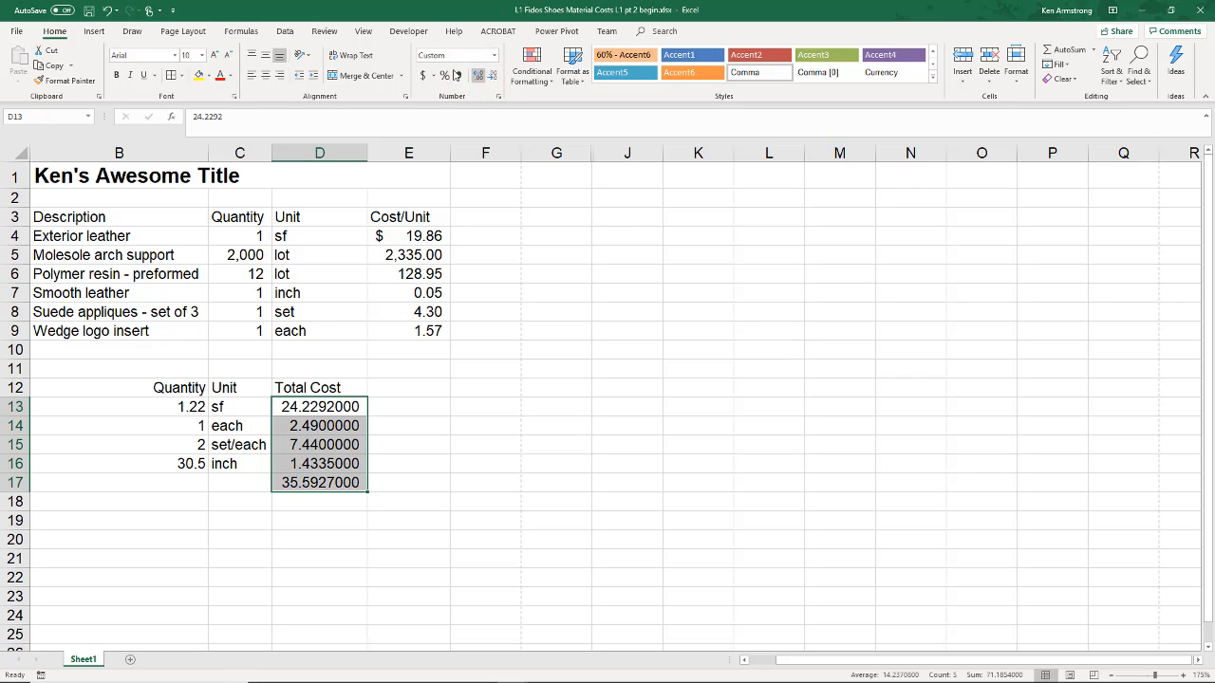
click(423, 75)
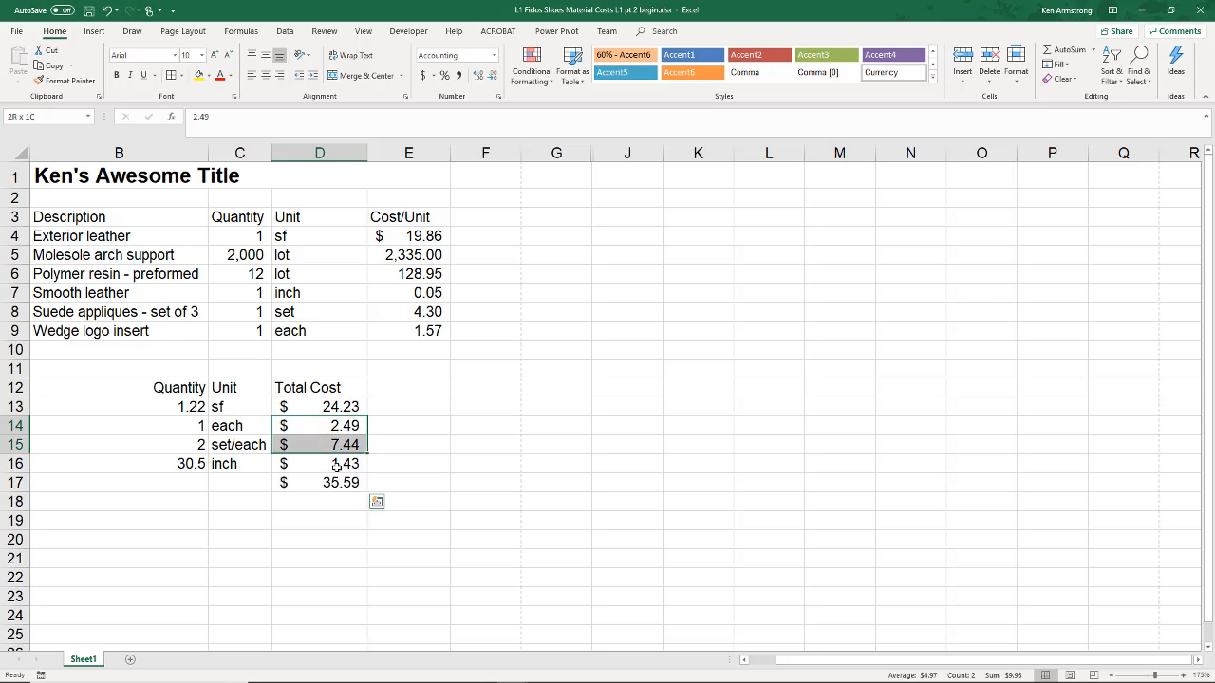
Step: Format the three middle costs (2.49, 7.44, 1.43) as Accounting with no currency symbol
right_click(319, 463)
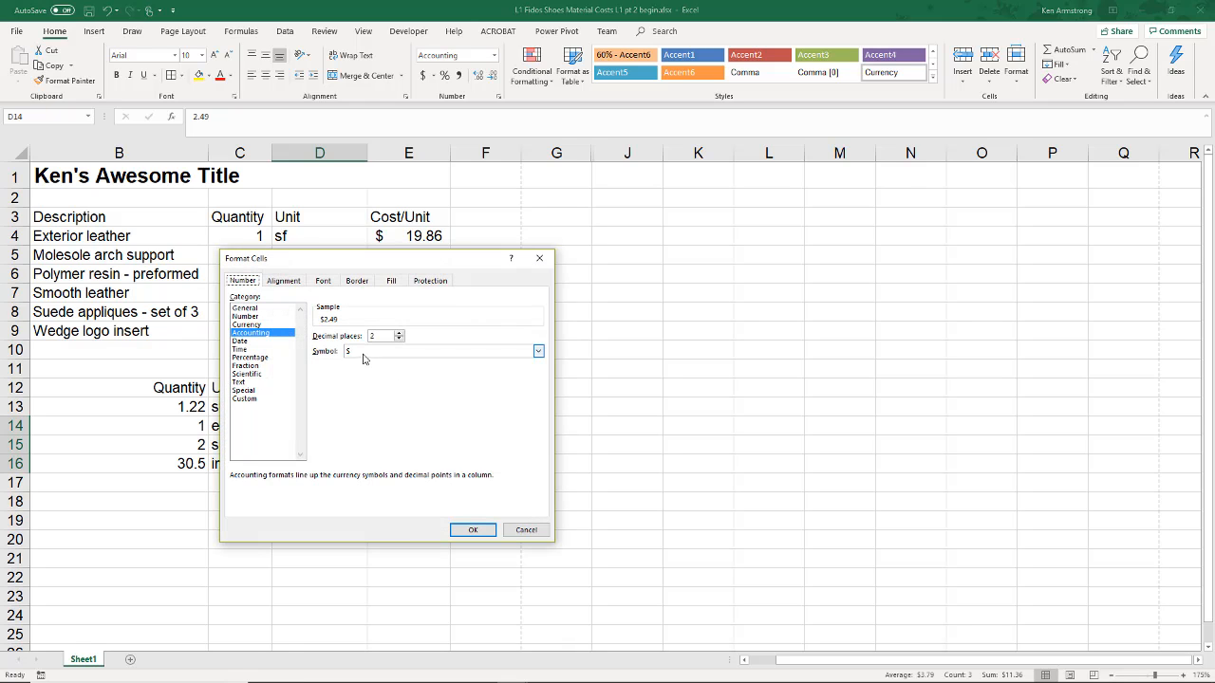
click(538, 351)
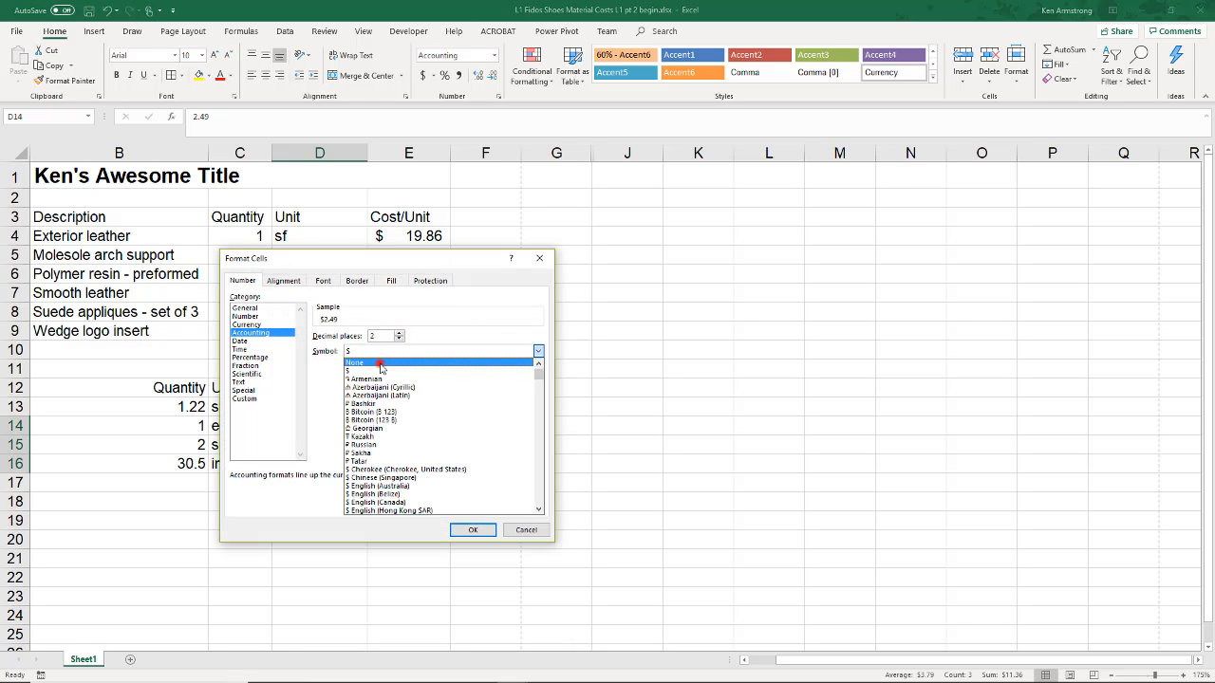
click(472, 530)
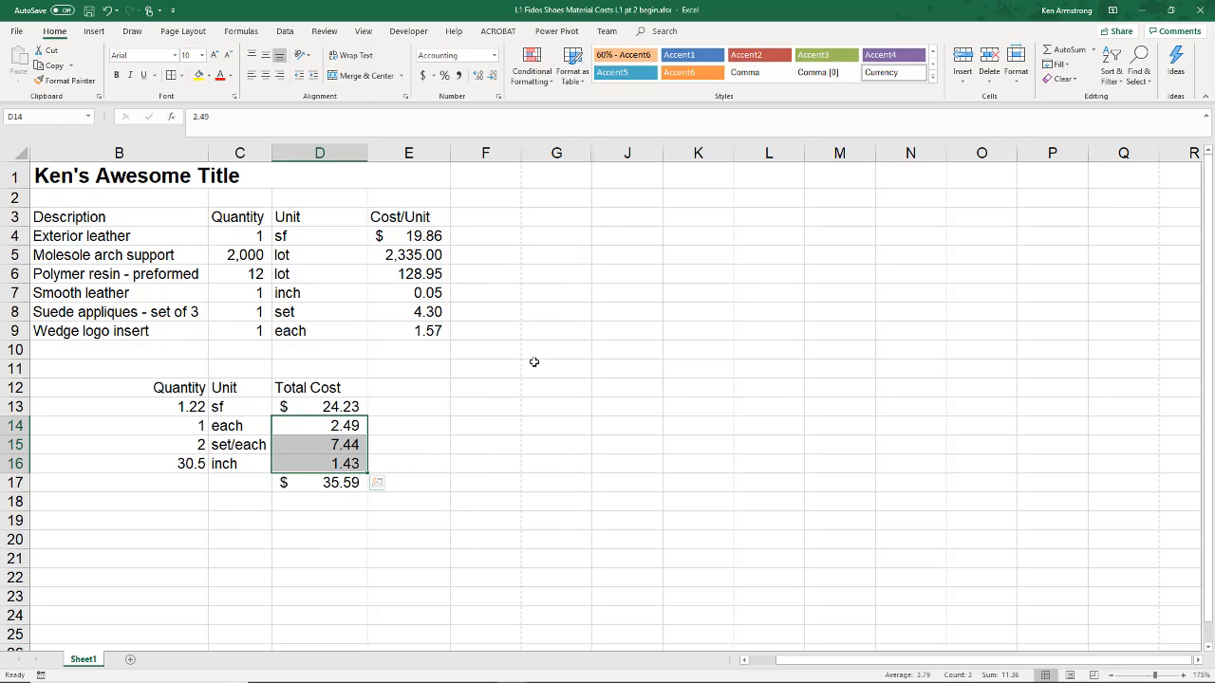
Step: Unhide the hidden columns H and I to reveal the Customer and Sales table
drag(556, 153, 627, 153)
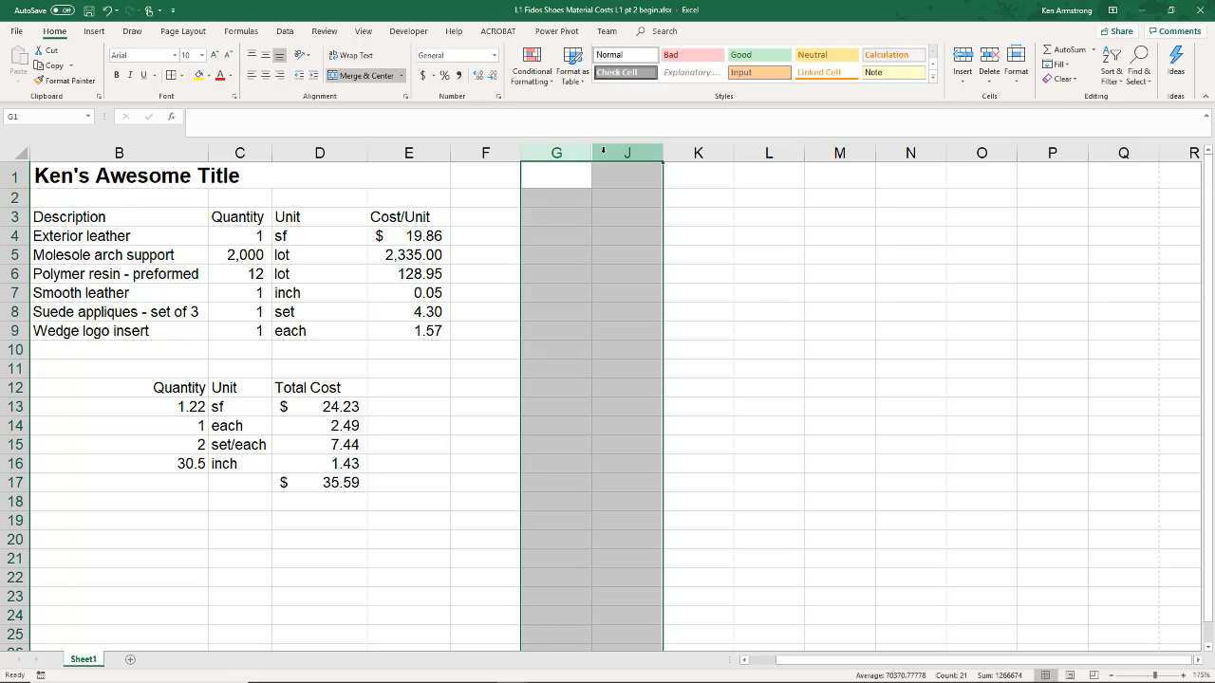
right_click(627, 152)
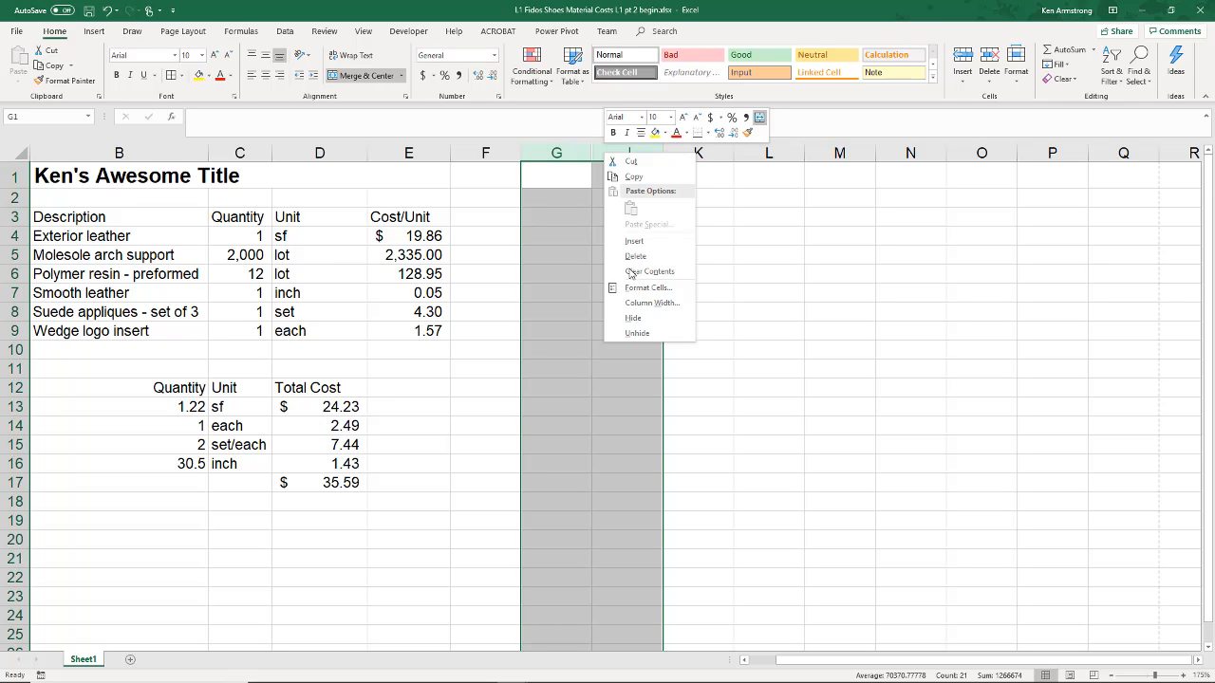
click(628, 152)
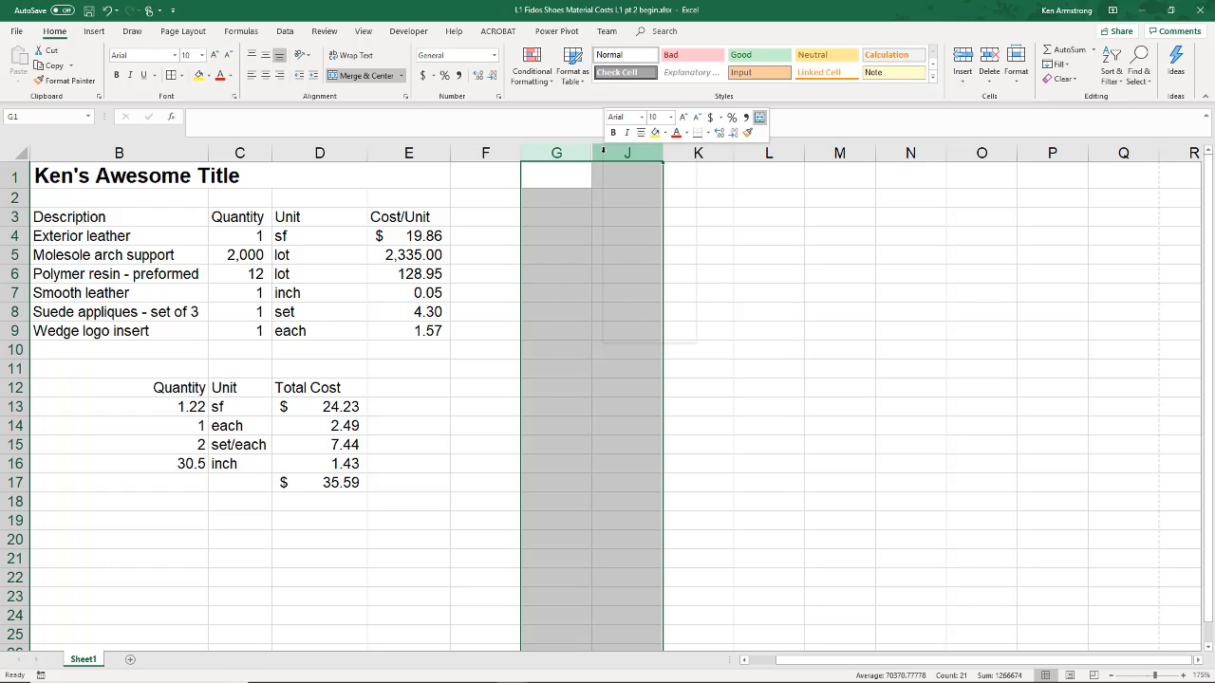
right_click(627, 157)
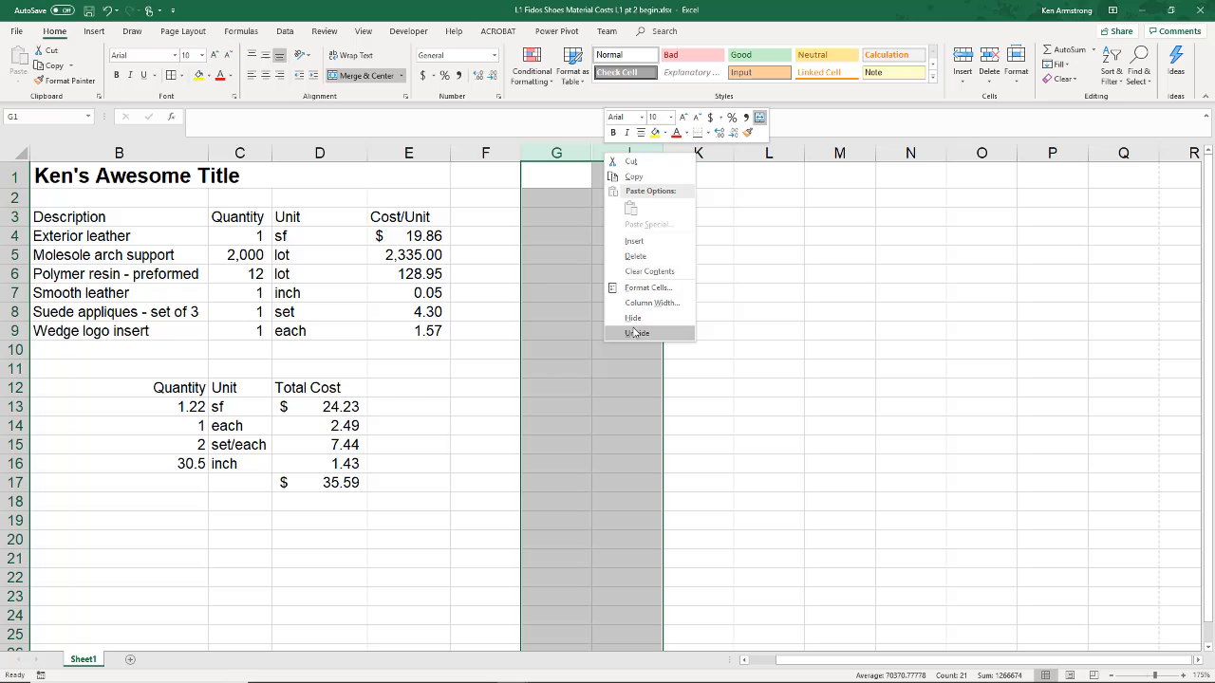
click(638, 333)
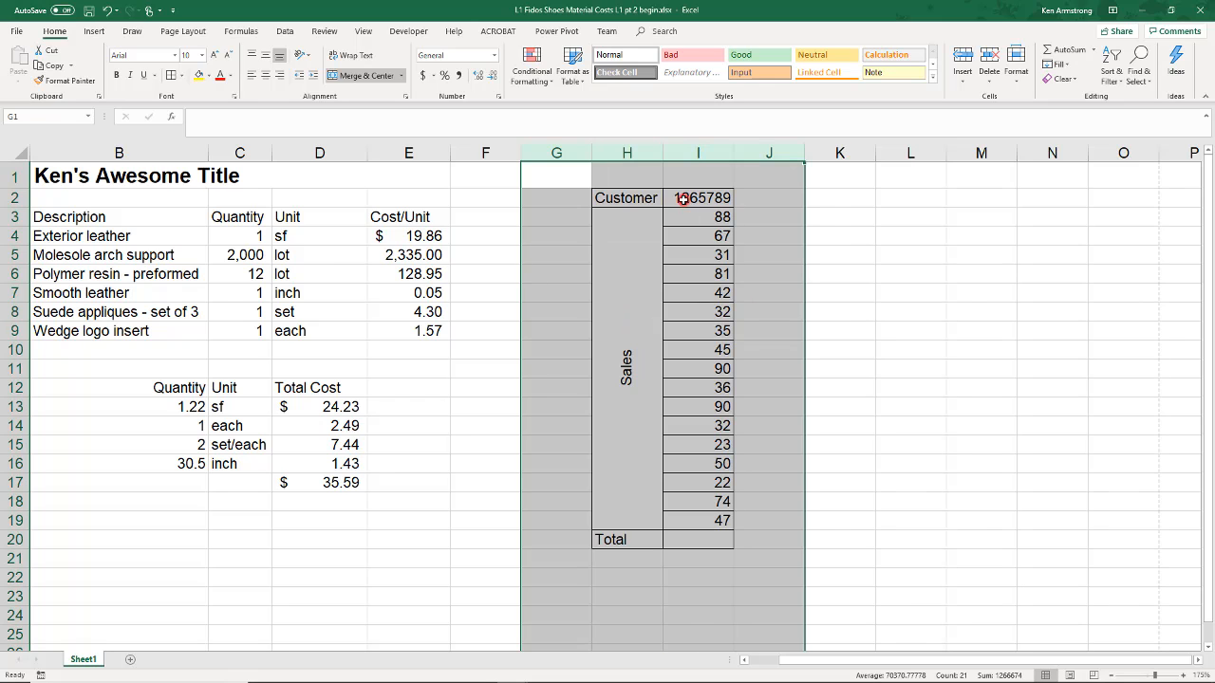
Step: Select the customer 1265789 cell and the sales figures down to the empty Total
click(697, 197)
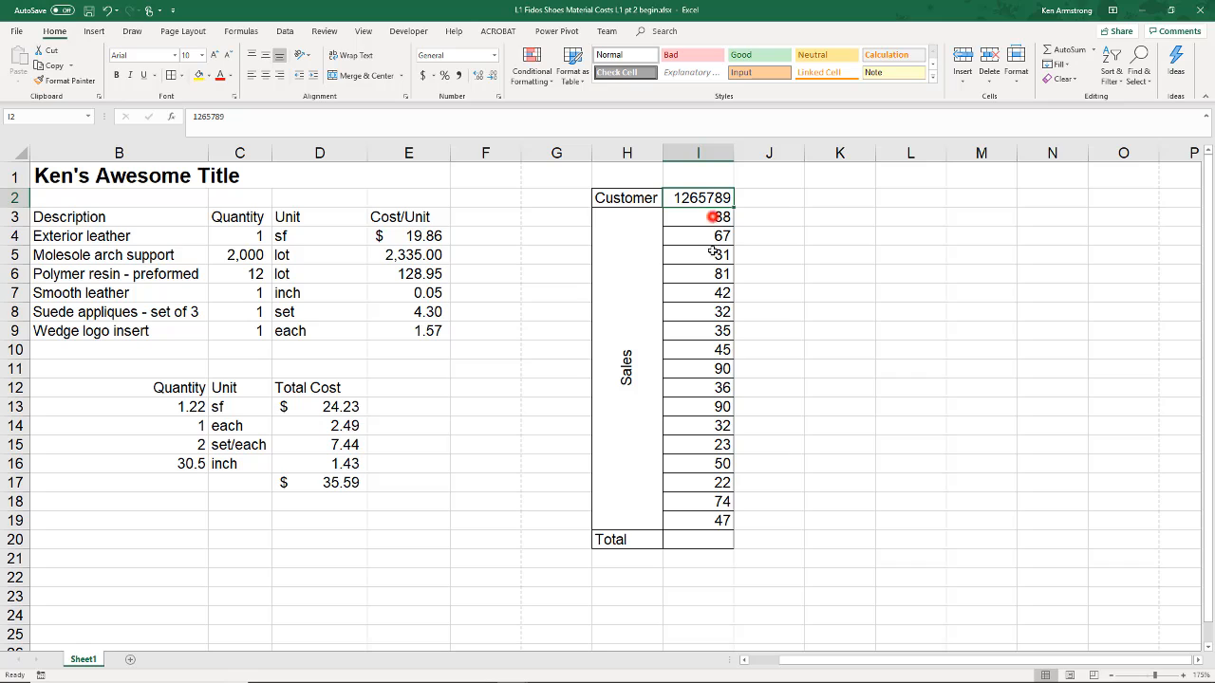
drag(698, 216, 697, 501)
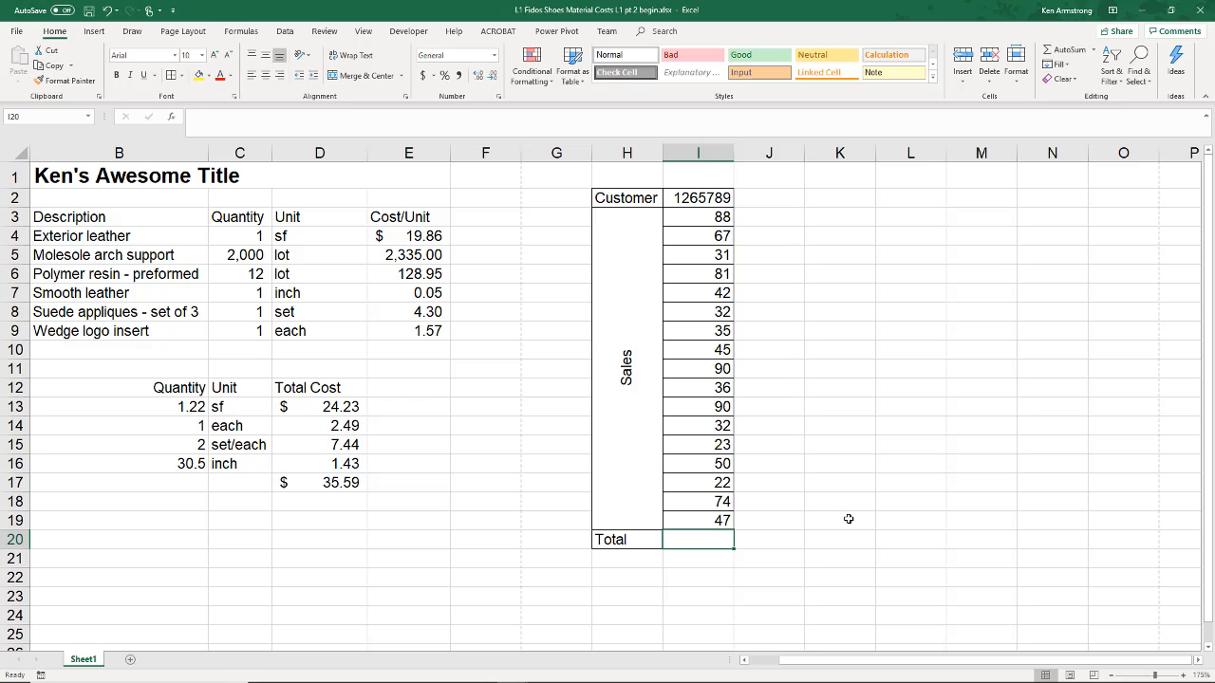
Step: Total the sales with =SUM(I2:I19) in the Total cell, giving 885
text(=sum)
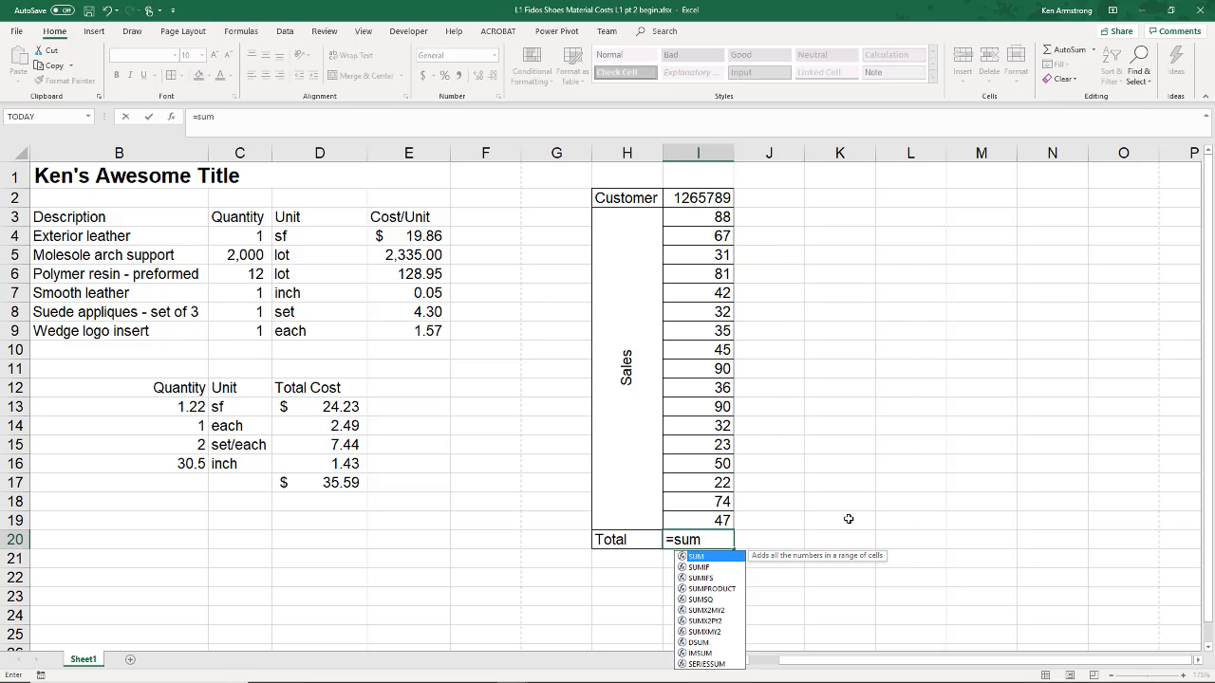
key(Escape)
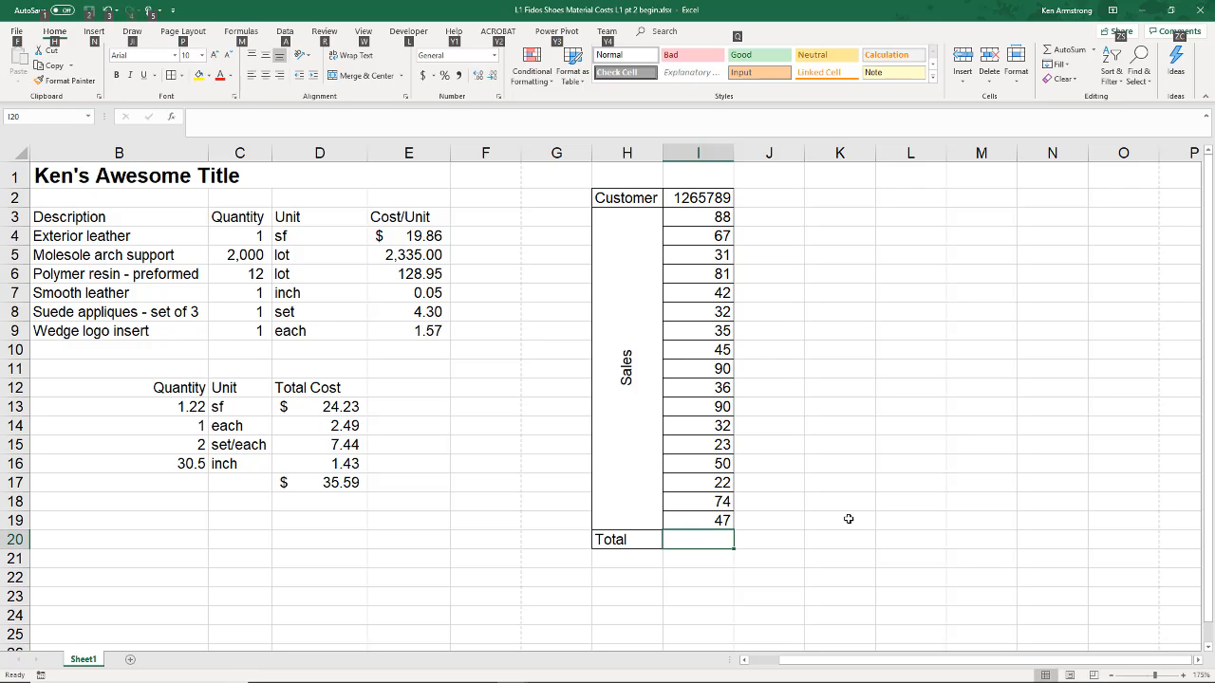
text(=SUM(I2:I19)
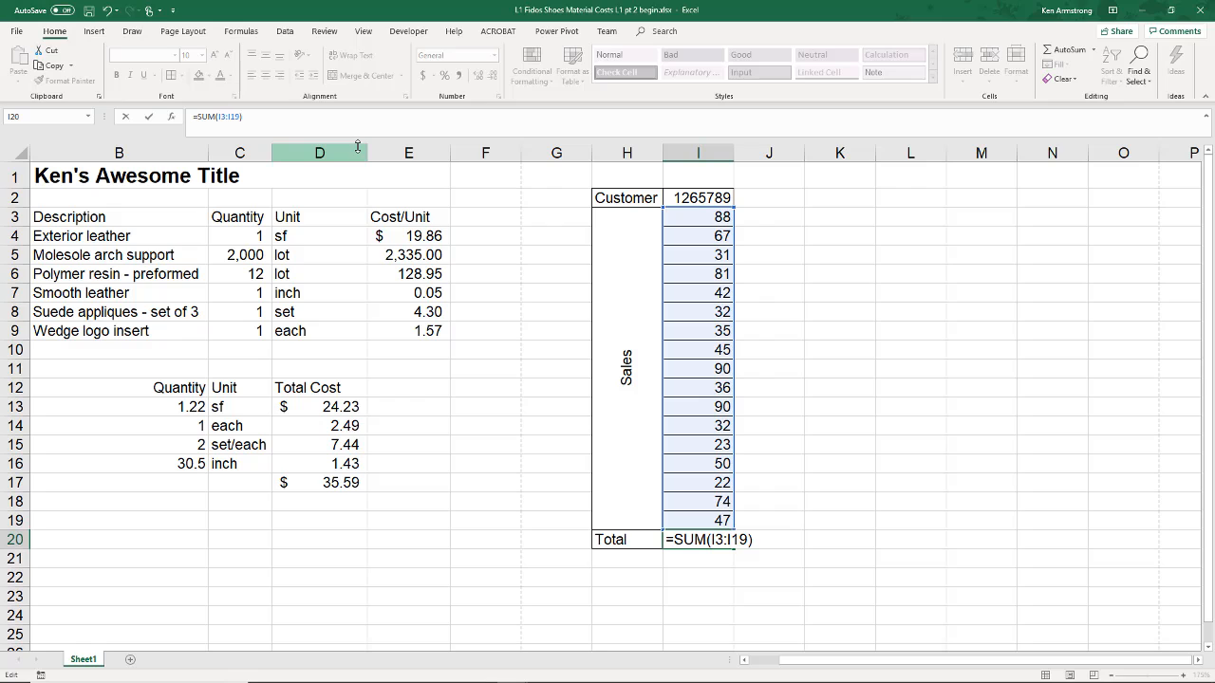
key(enter)
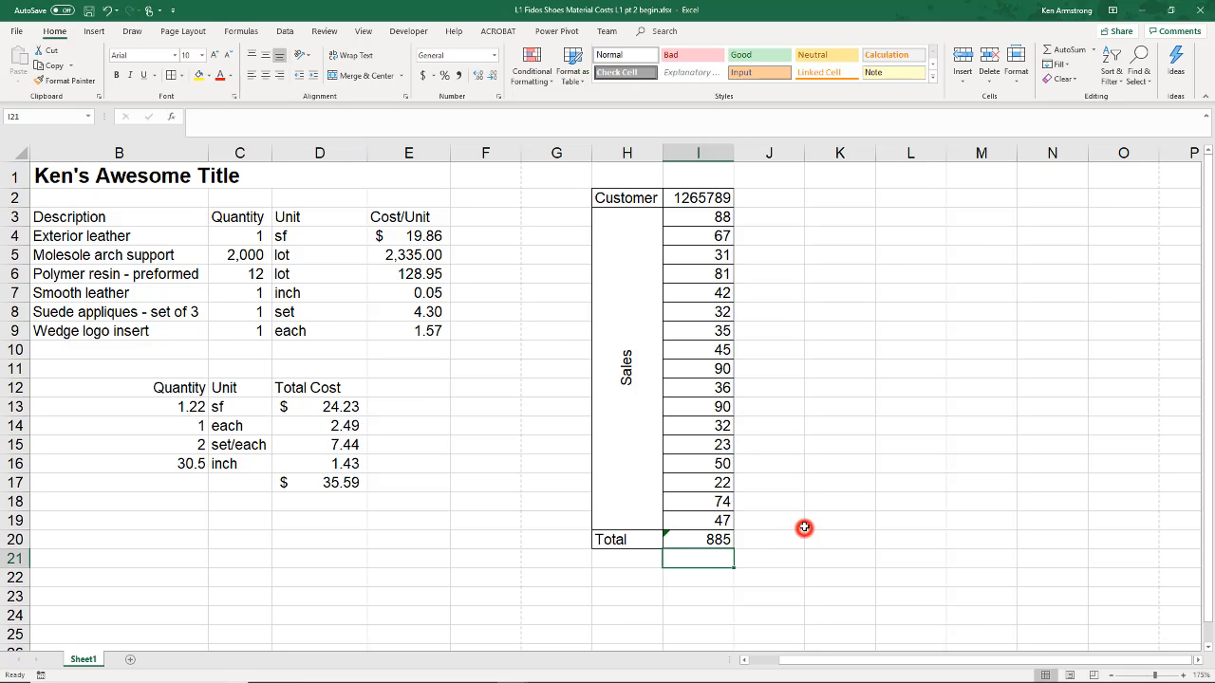
click(768, 520)
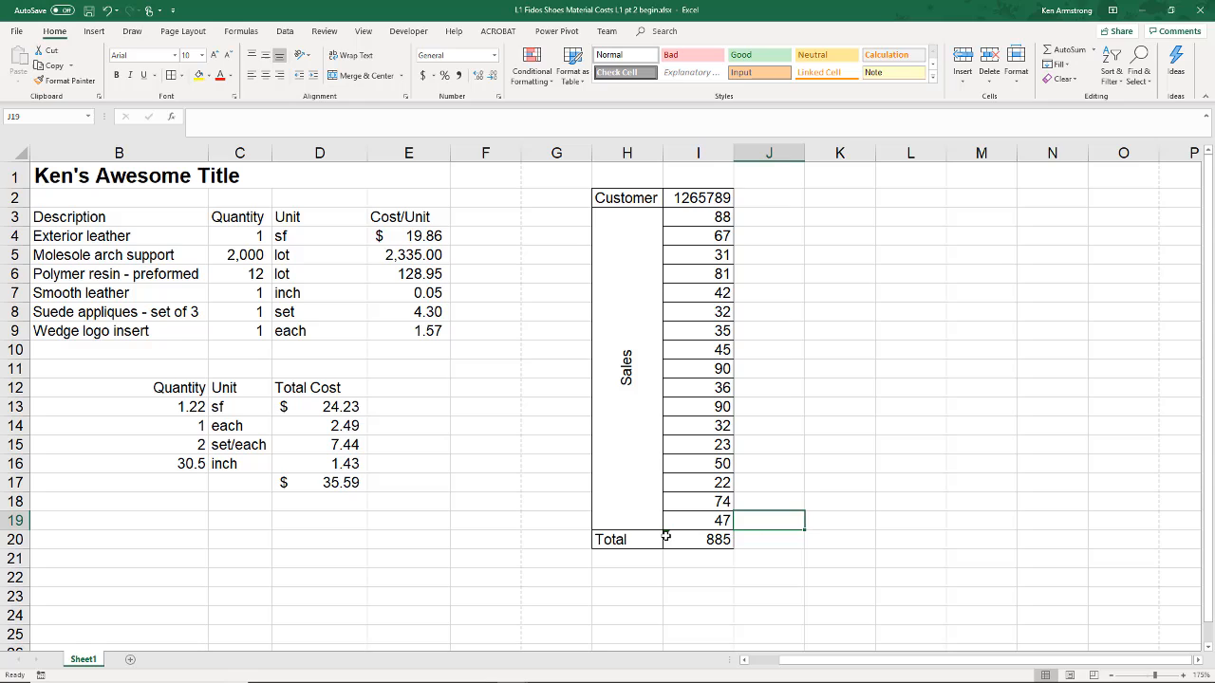
click(698, 539)
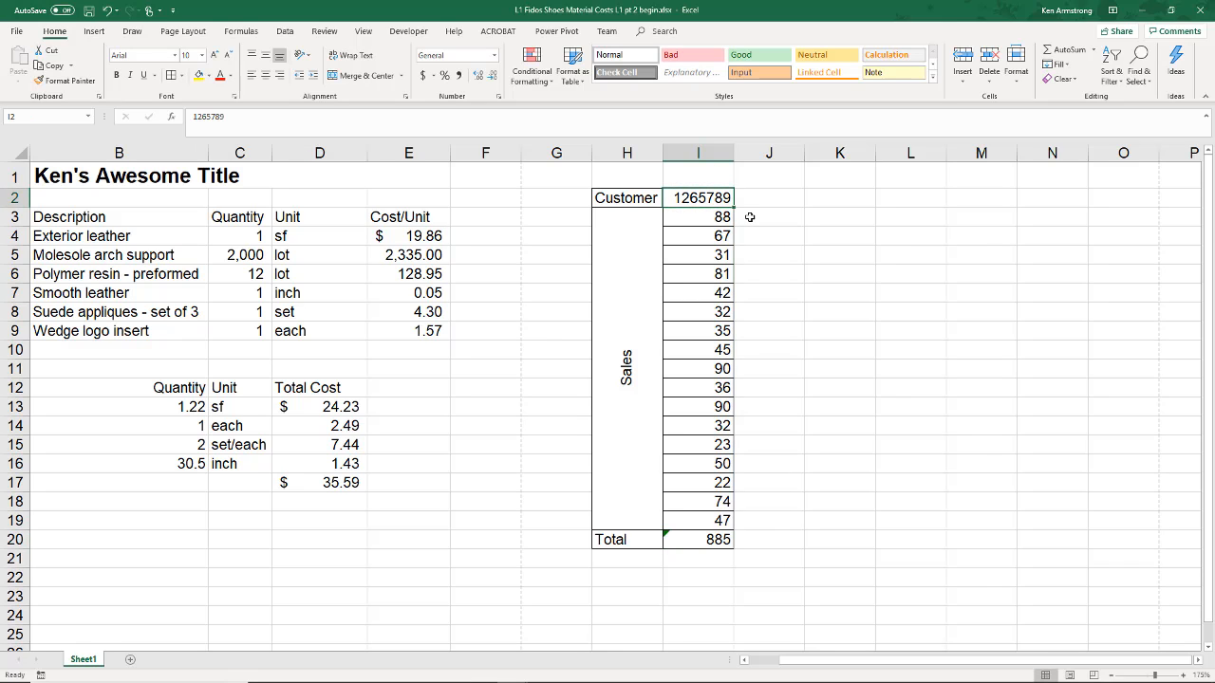
mouse_move(820, 295)
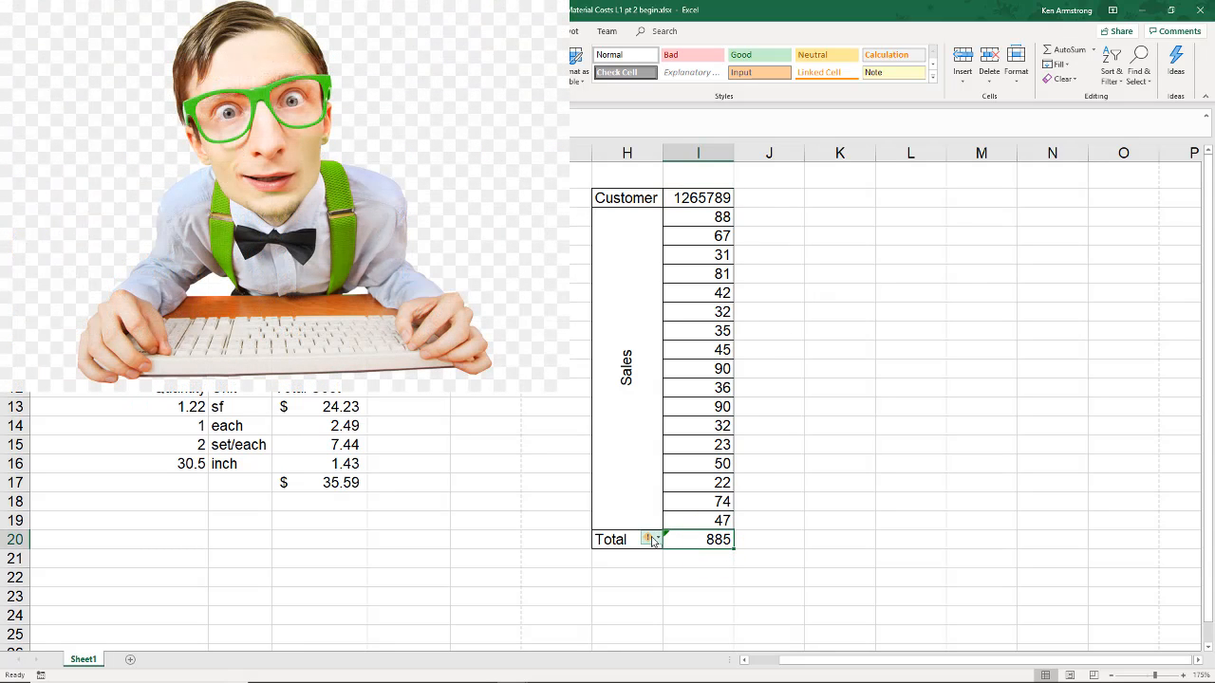
click(651, 539)
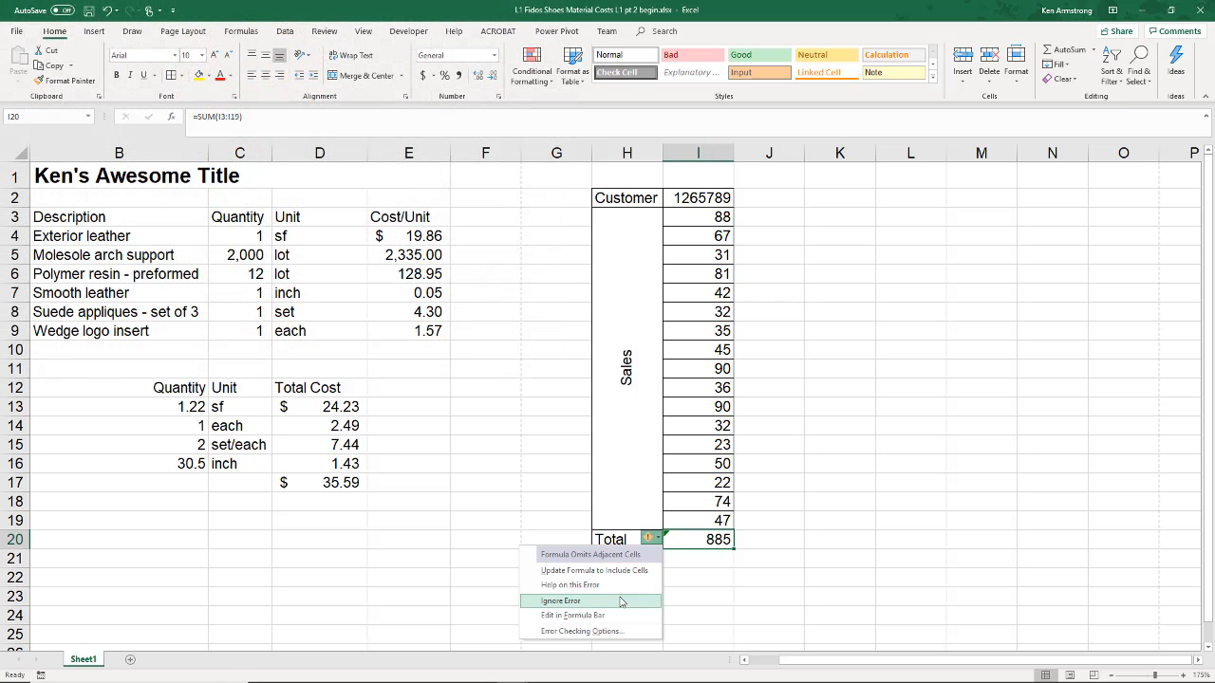
mouse_move(741, 547)
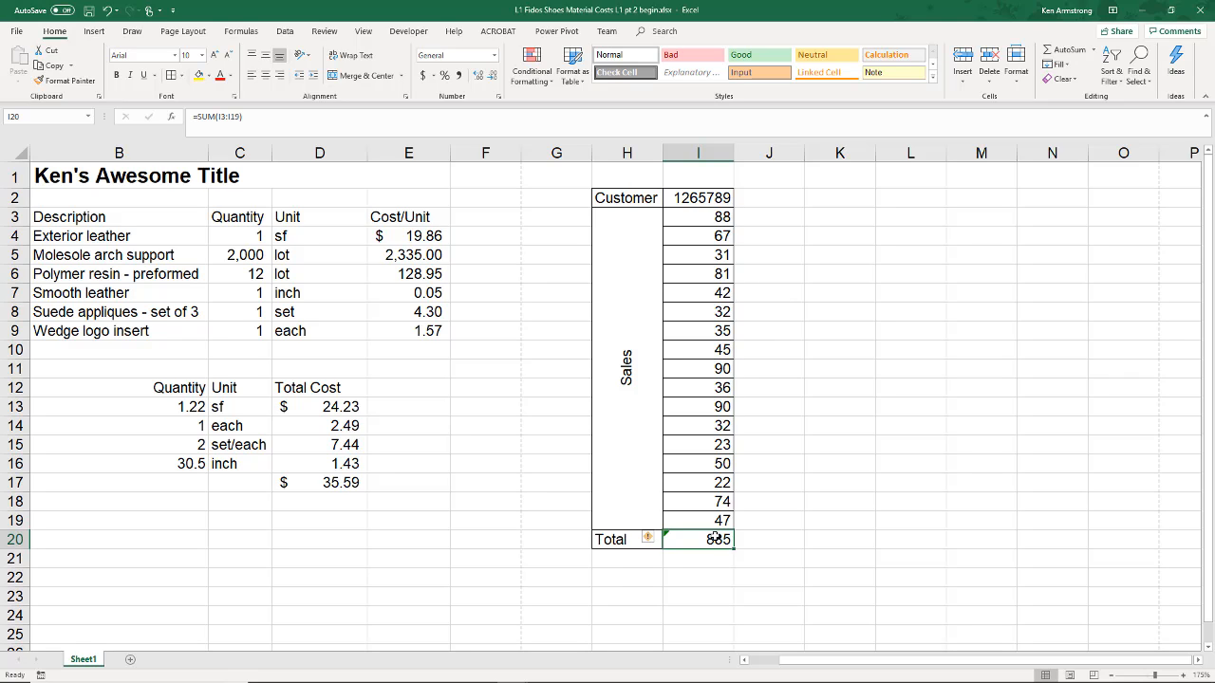
mouse_move(811, 560)
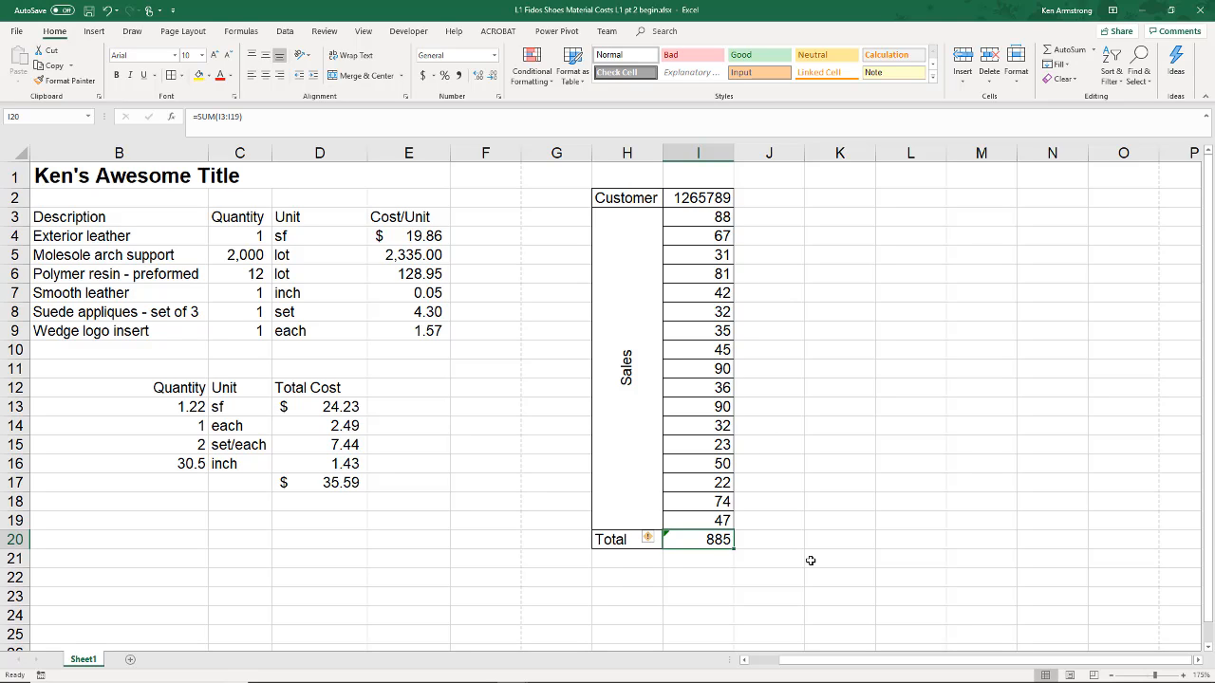